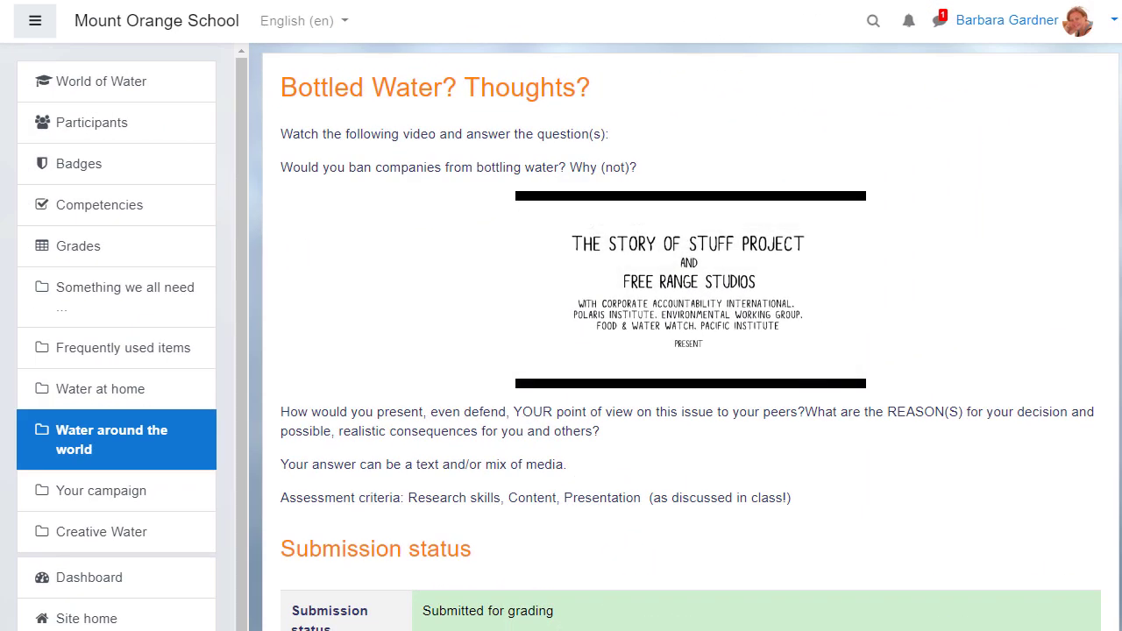
# - Play the embedded Story of Stuff video on the Bottled Water? Thoughts? assignment page
pyautogui.click(690, 290)
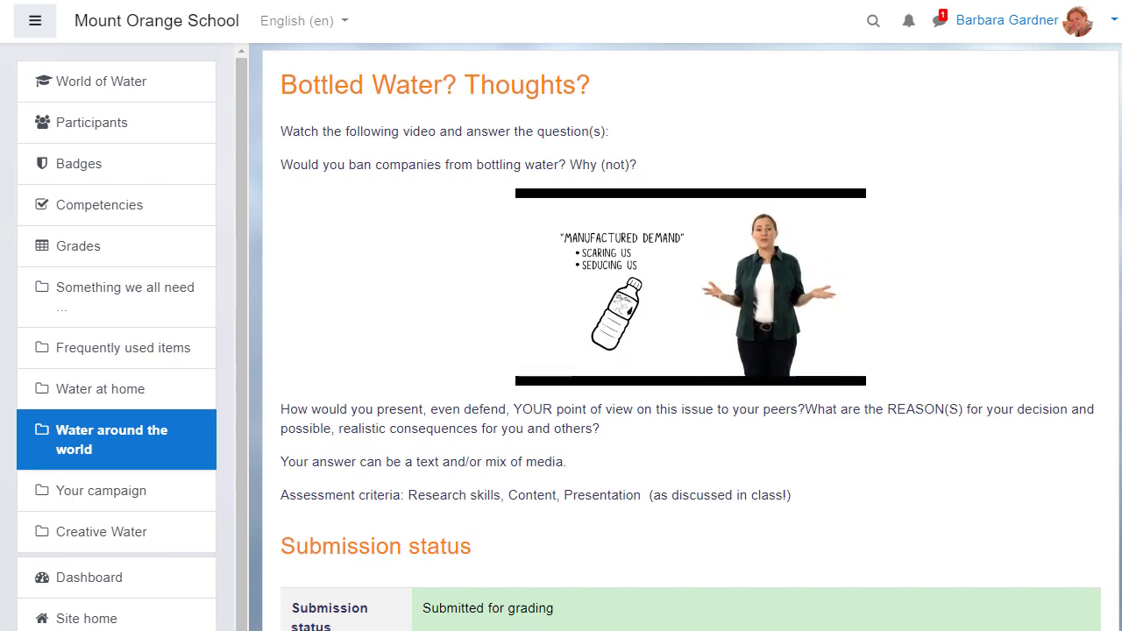
pyautogui.scroll(-3)
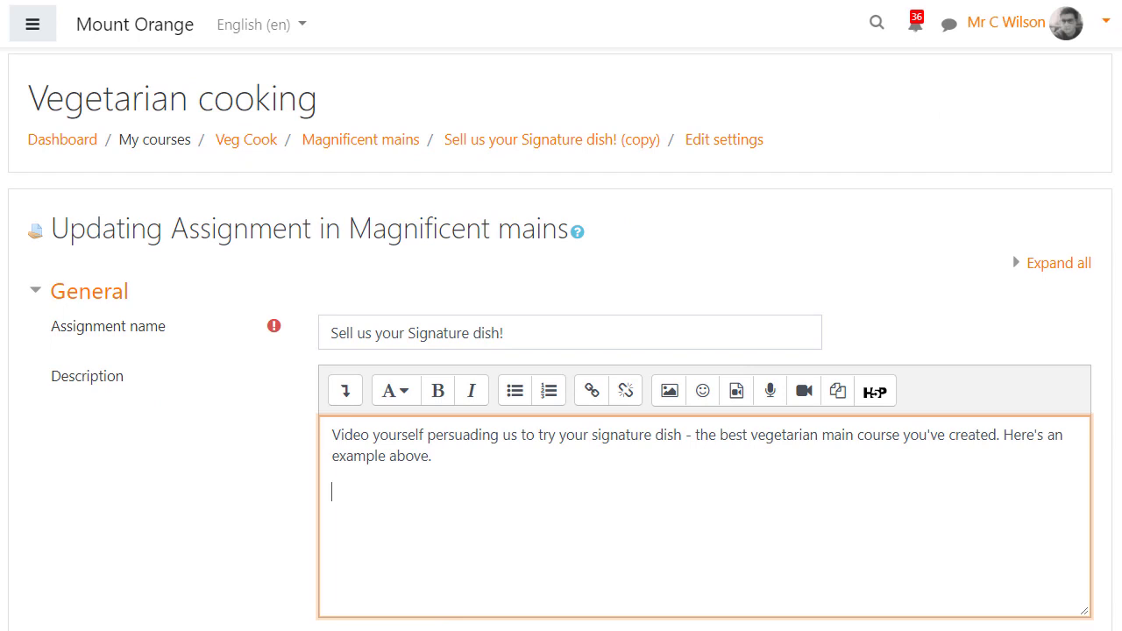
# - Open the description editor's video recorder and begin recording a video
pyautogui.click(802, 390)
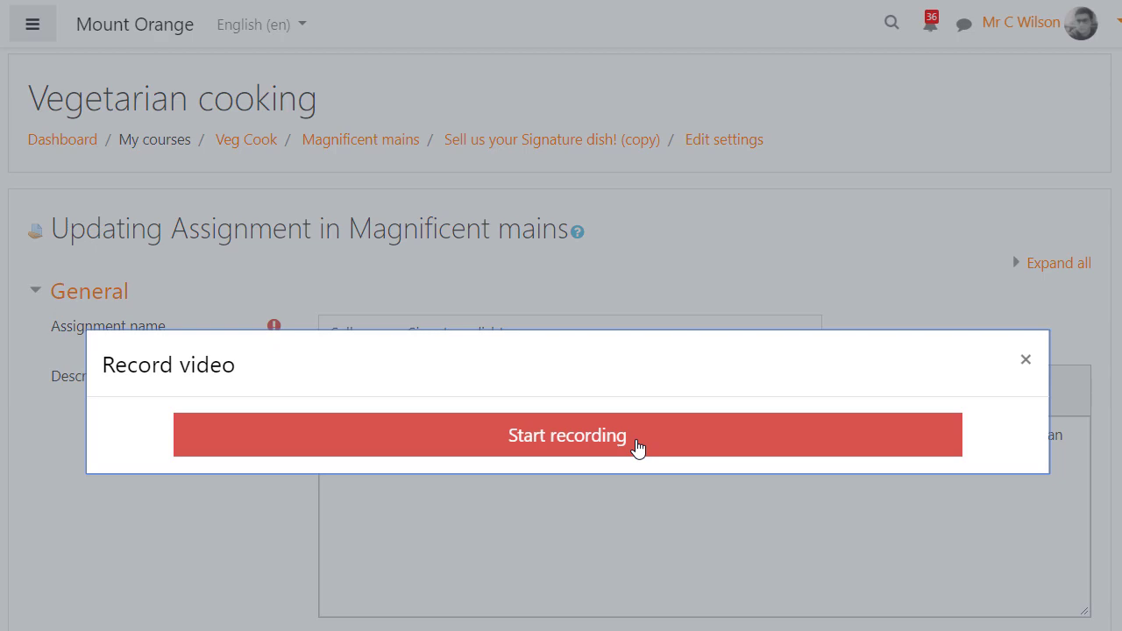
pyautogui.click(567, 434)
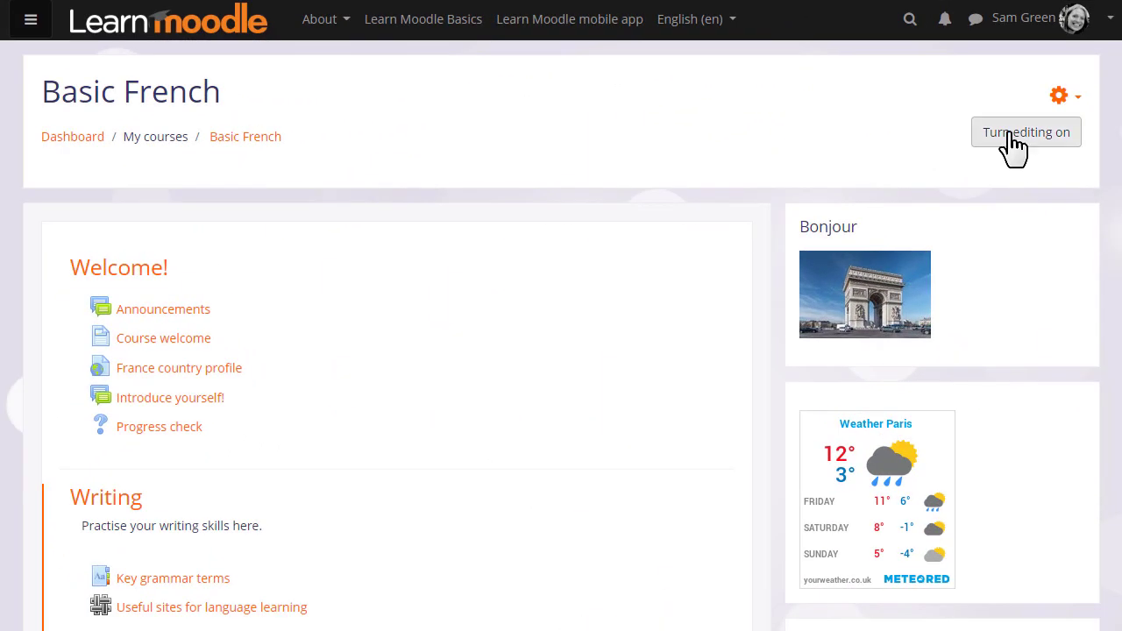
# - Turn editing on and add an Assignment activity to the Writing section
pyautogui.click(1026, 131)
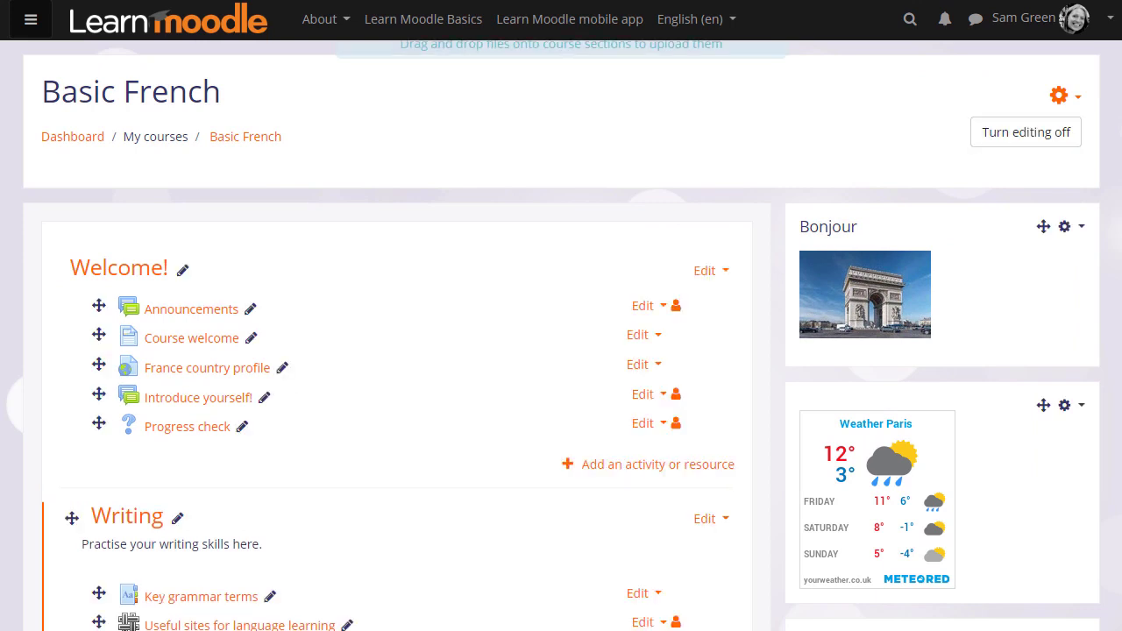
pyautogui.scroll(-3)
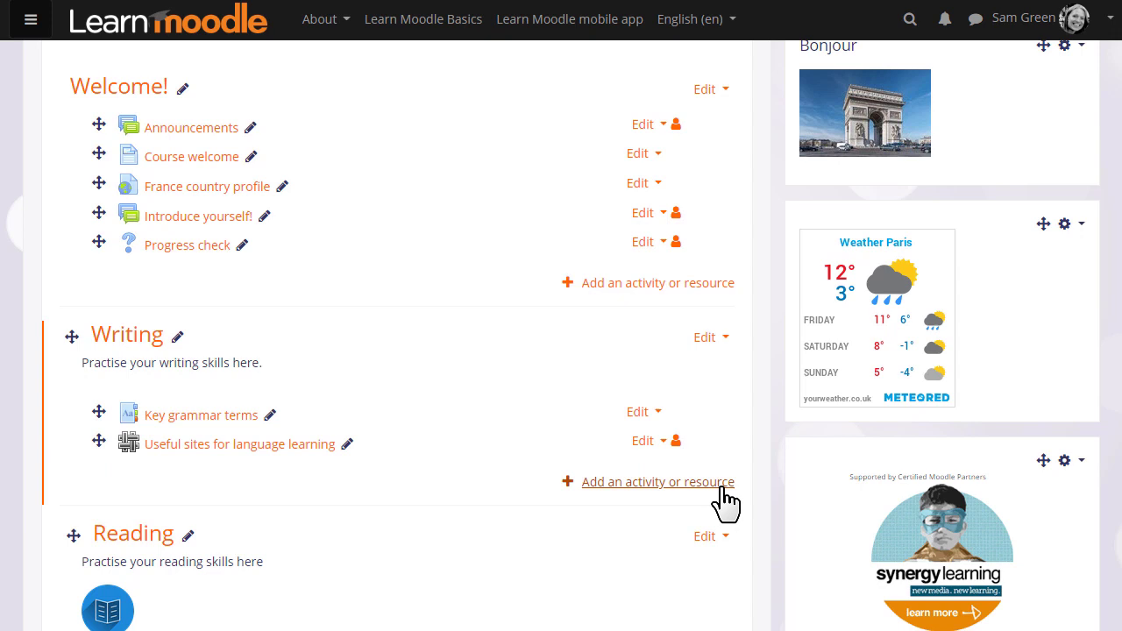
pyautogui.click(658, 481)
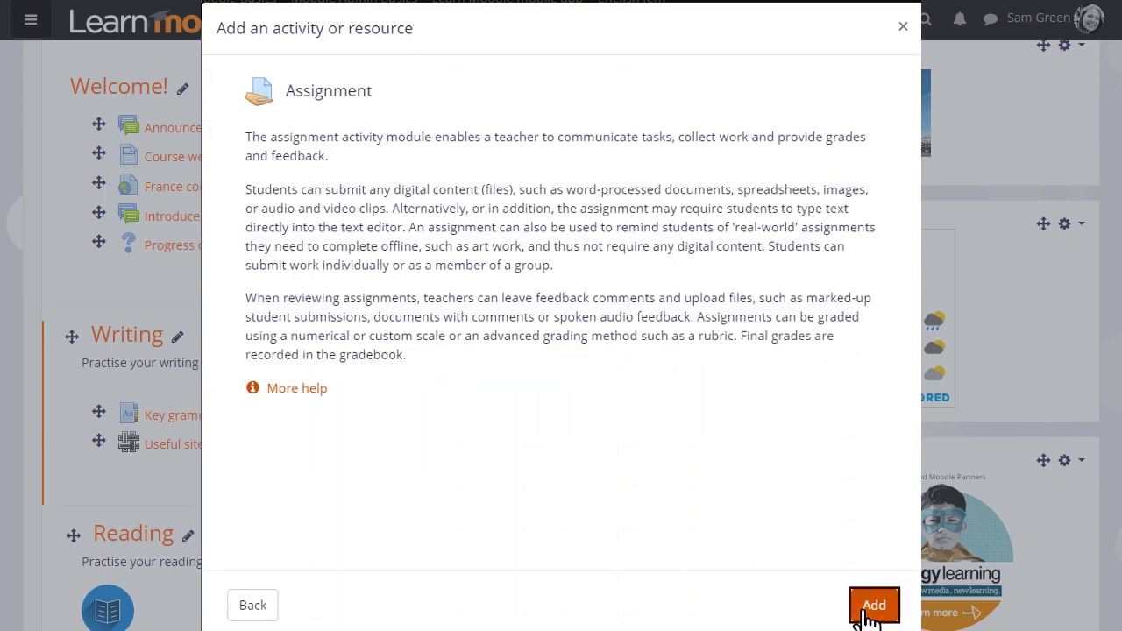
pyautogui.click(873, 604)
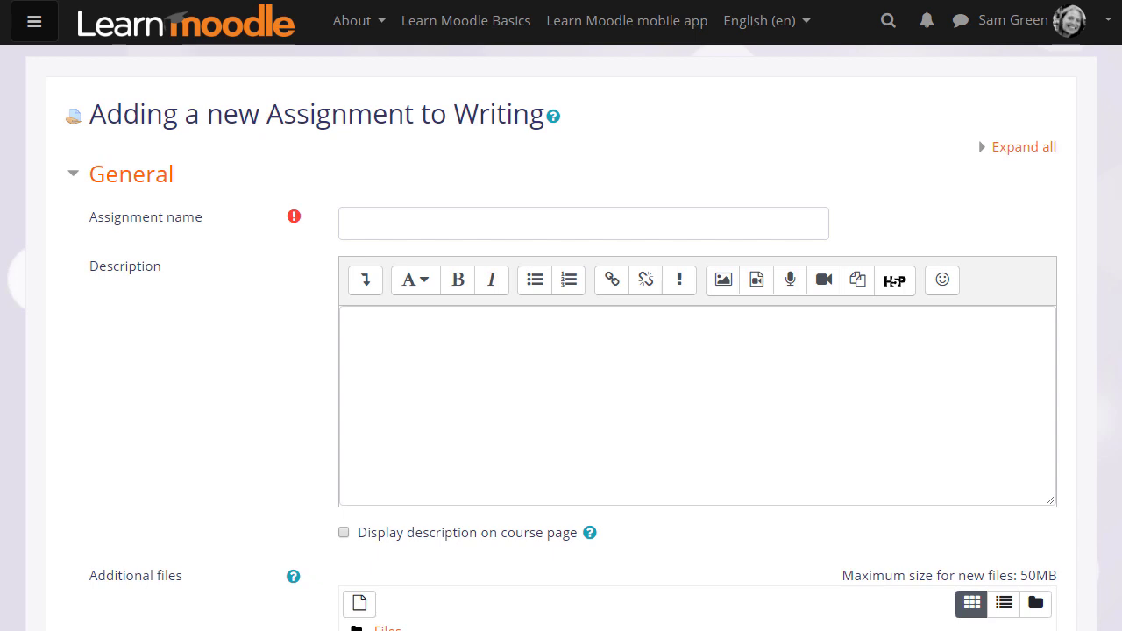
# - Name it 'Describe your family' with description 'Describe your family in around 200 words, using the vocabulary we have studied.'
pyautogui.write('Ds')
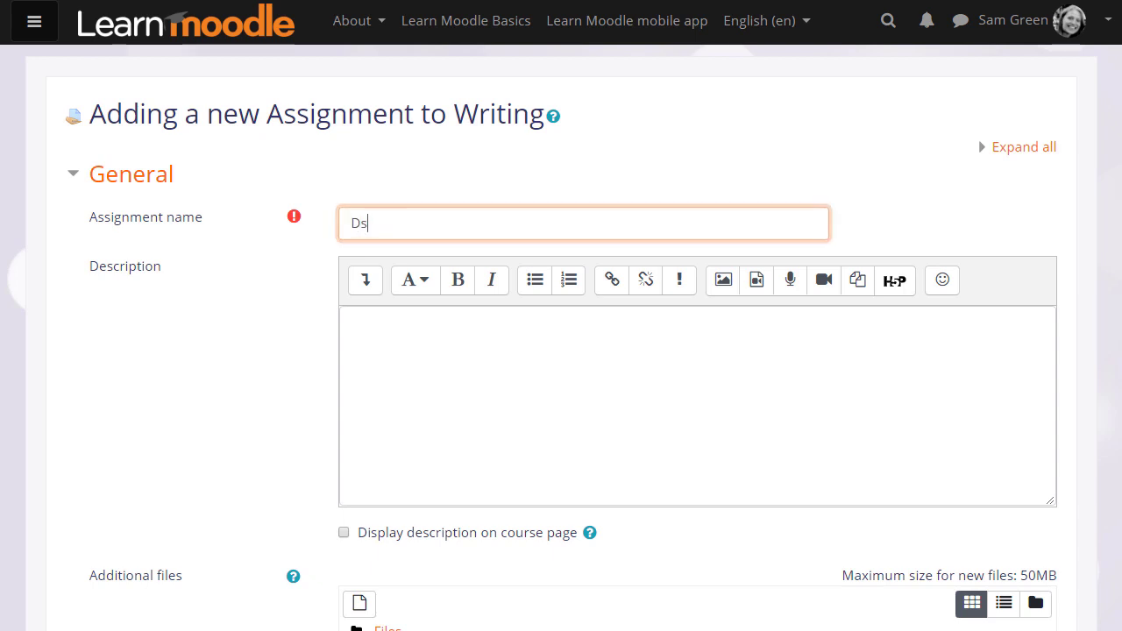
pyautogui.write('Describe your f')
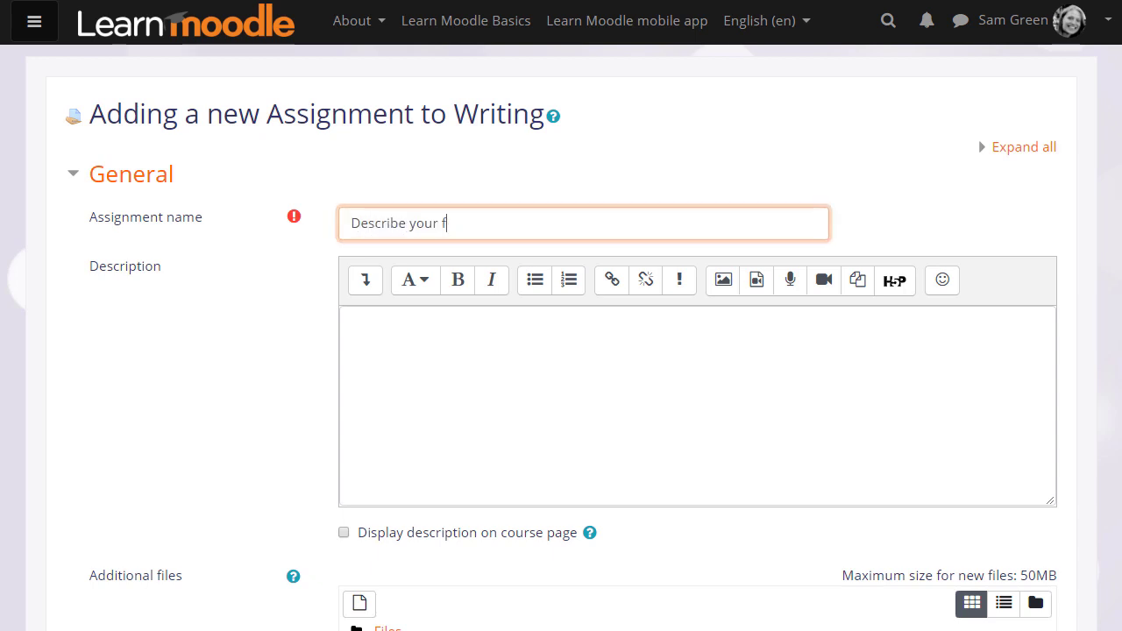
pyautogui.write('amily')
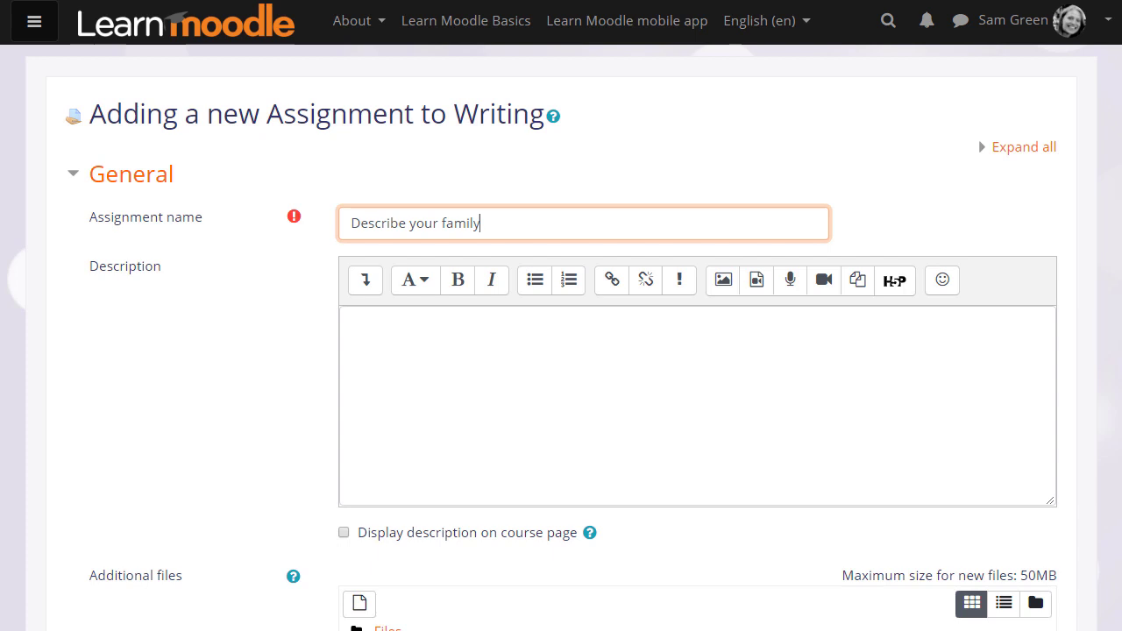
pyautogui.write('Describe your family in around 200 words, using the vocab')
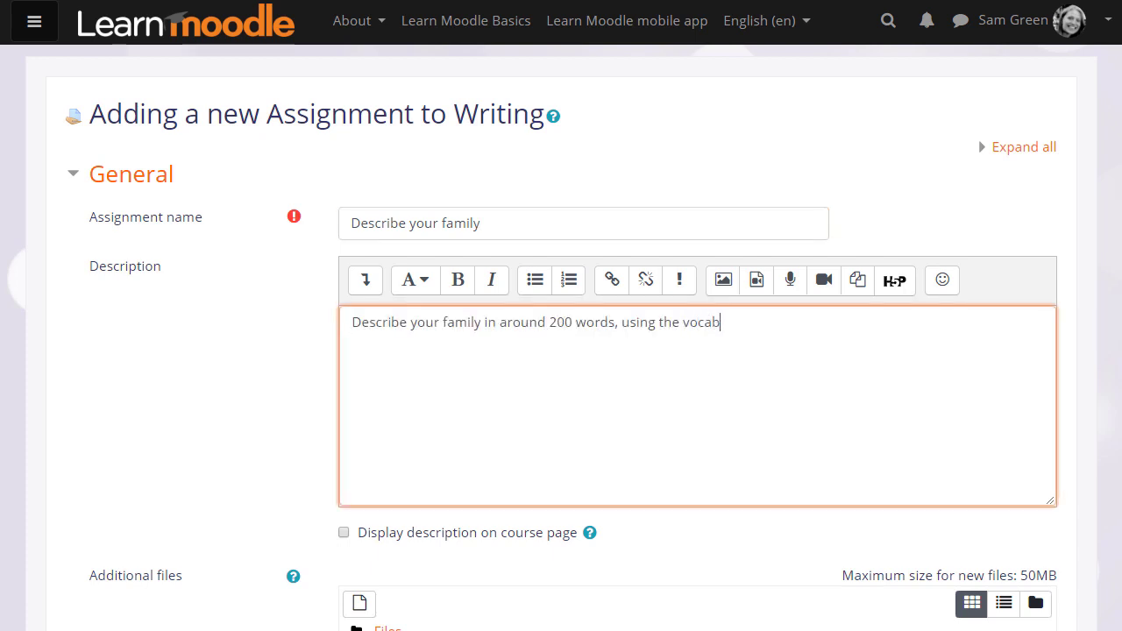
pyautogui.write('ulary we have s')
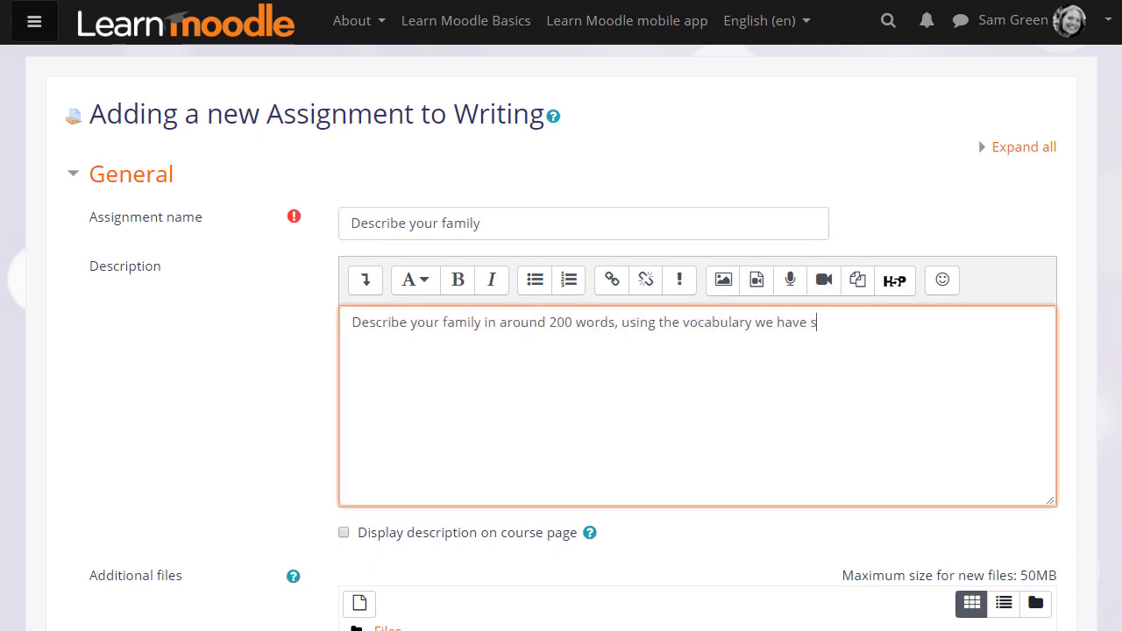
pyautogui.write('tudied')
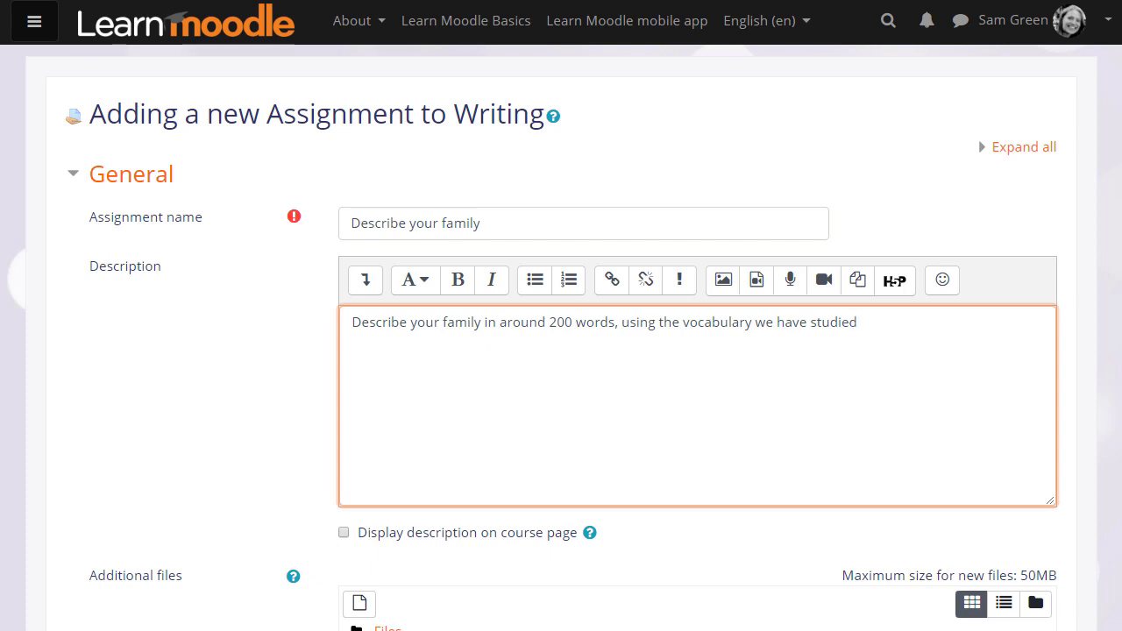
pyautogui.write('.')
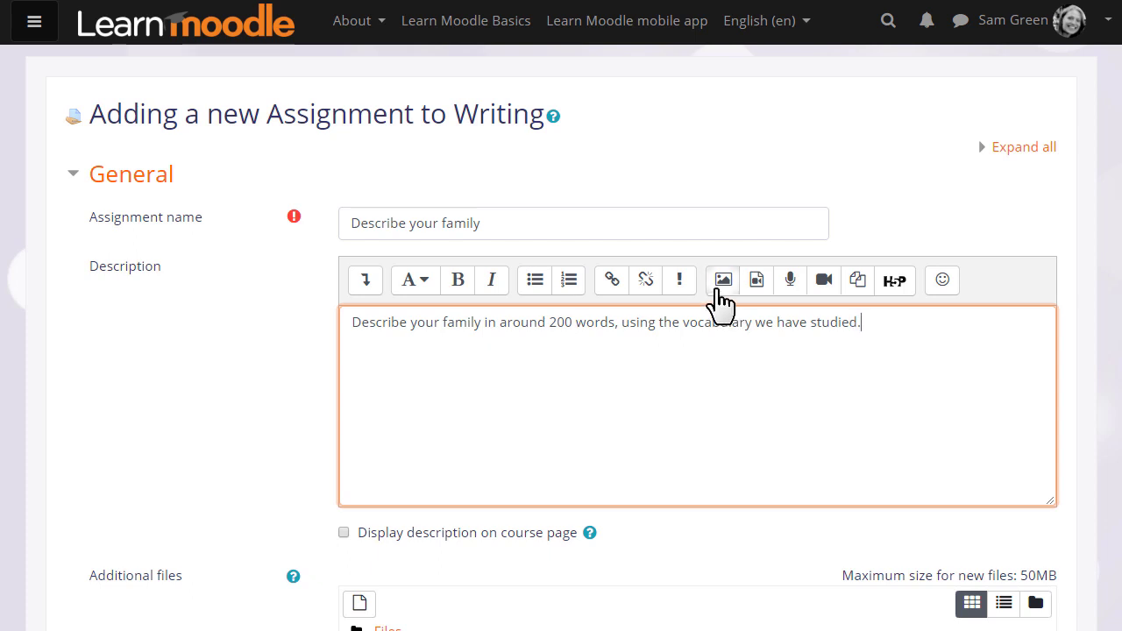
pyautogui.moveTo(786, 298)
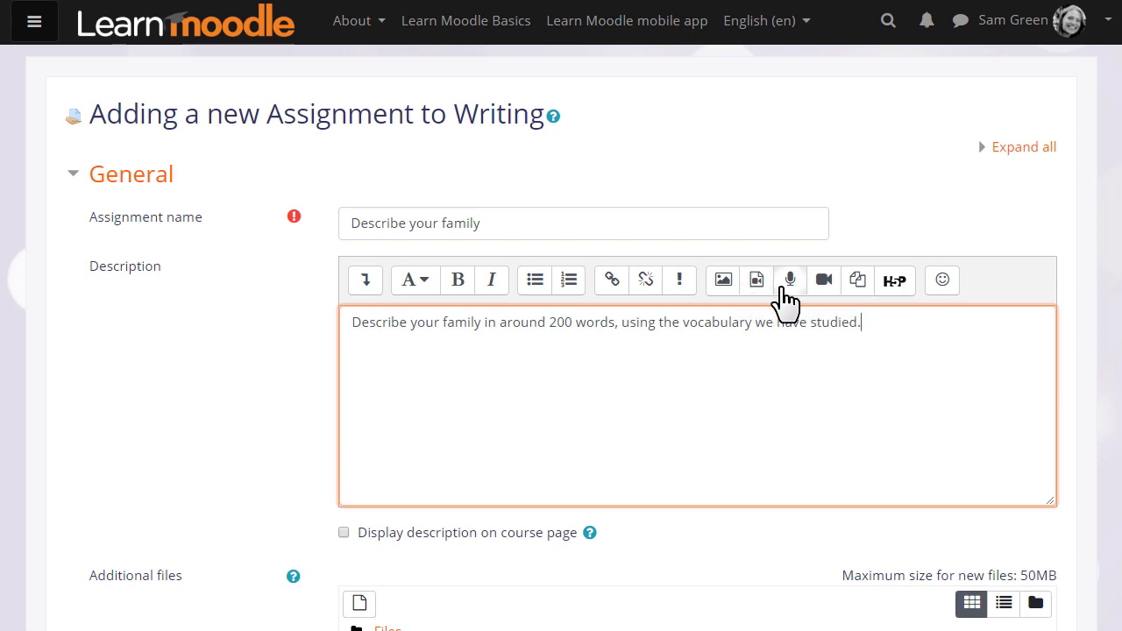
pyautogui.moveTo(823, 280)
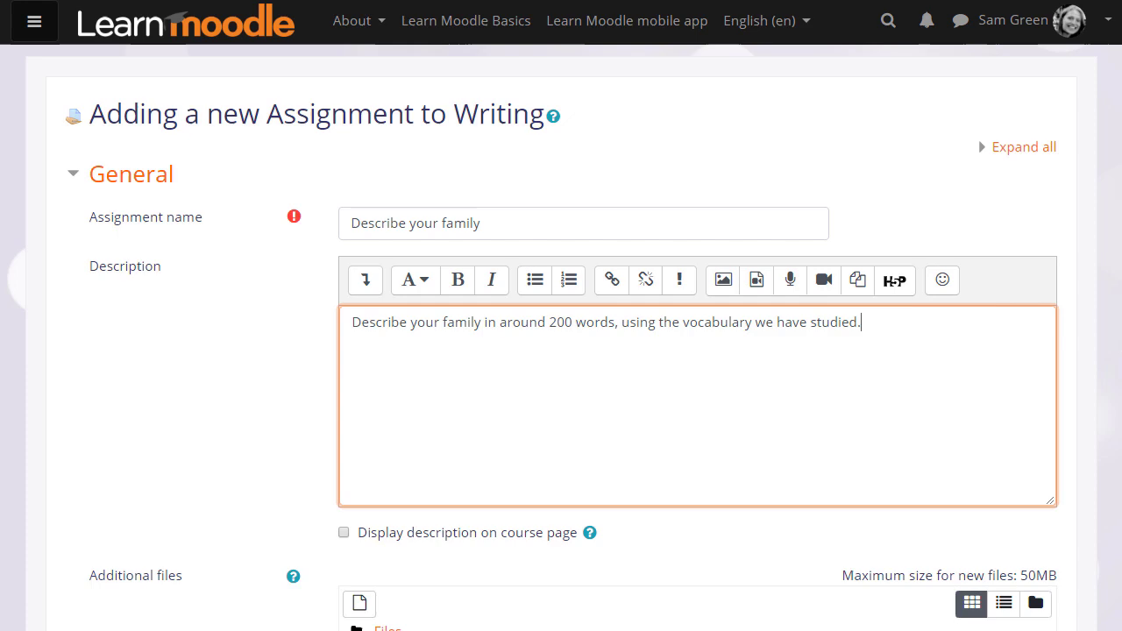
pyautogui.scroll(-3)
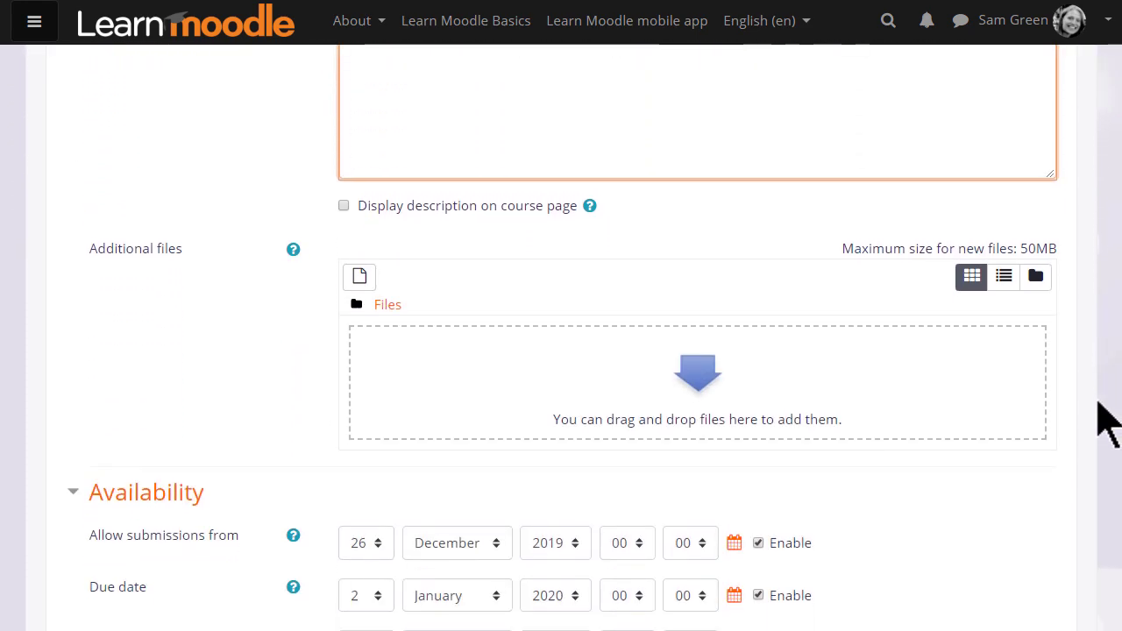
pyautogui.moveTo(360, 232)
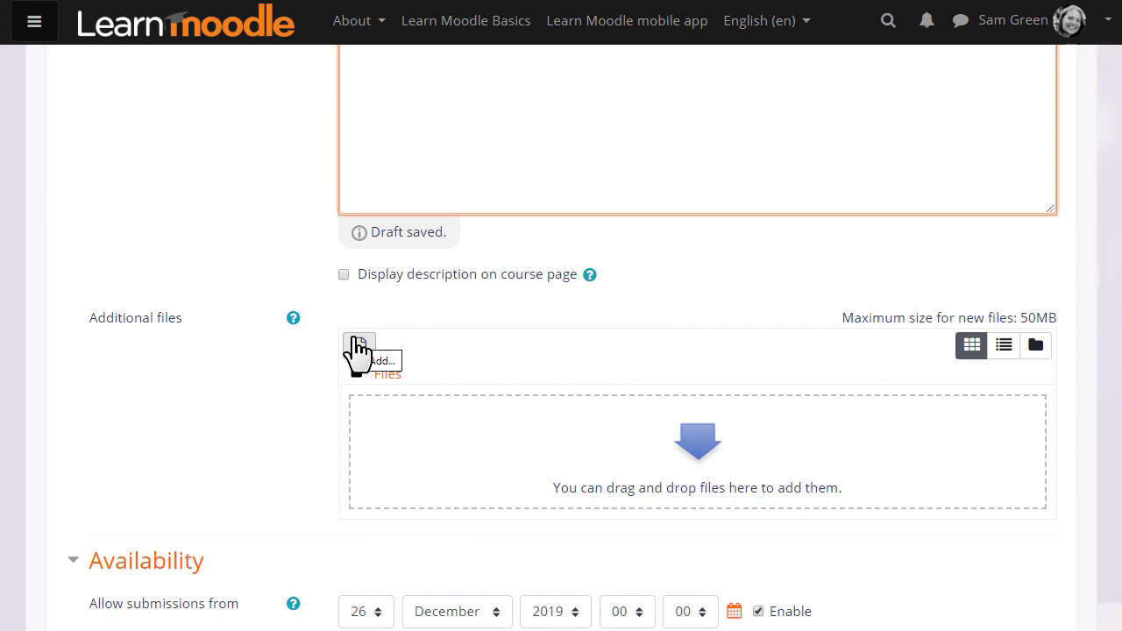
pyautogui.scroll(-3)
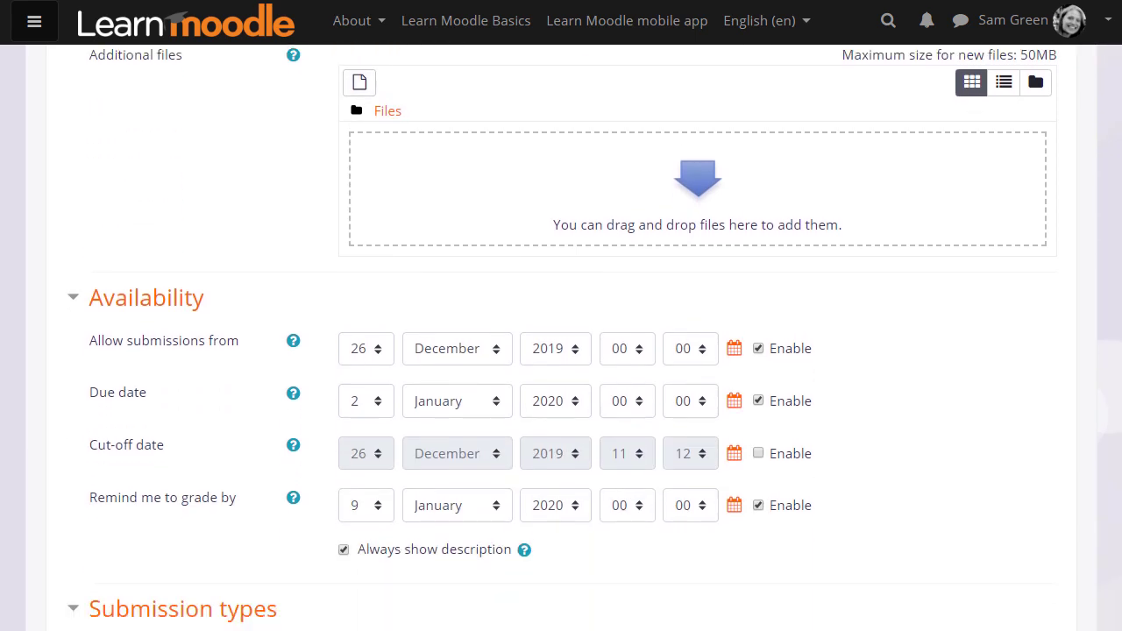
pyautogui.scroll(-3)
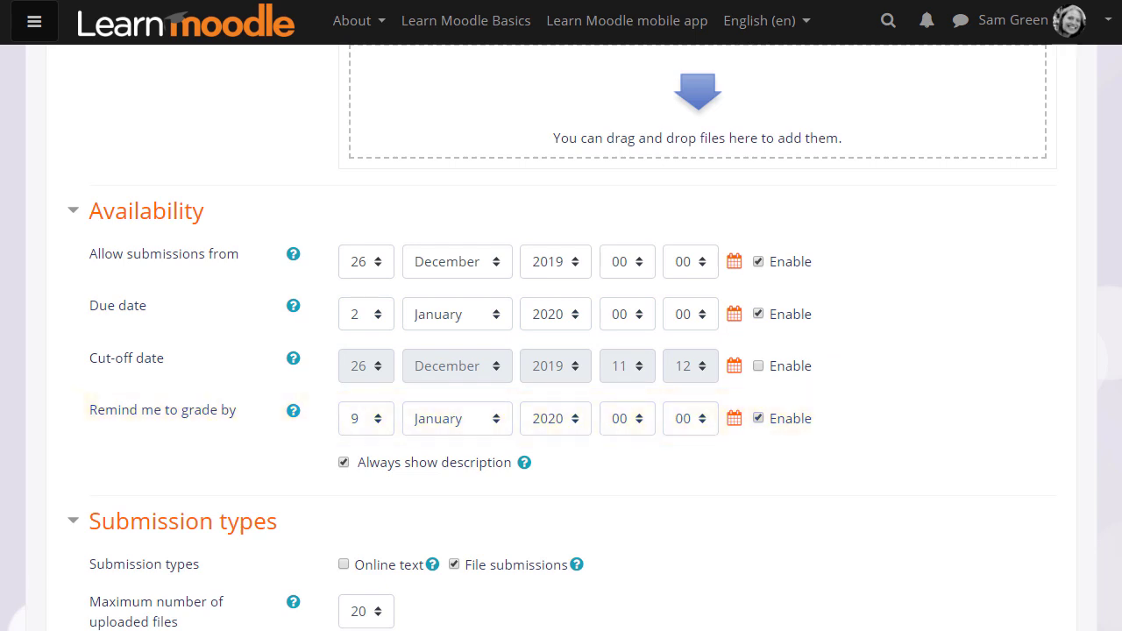
# - Pick a maximum number of uploaded files and browse, then close, the accepted file types list
pyautogui.scroll(-3)
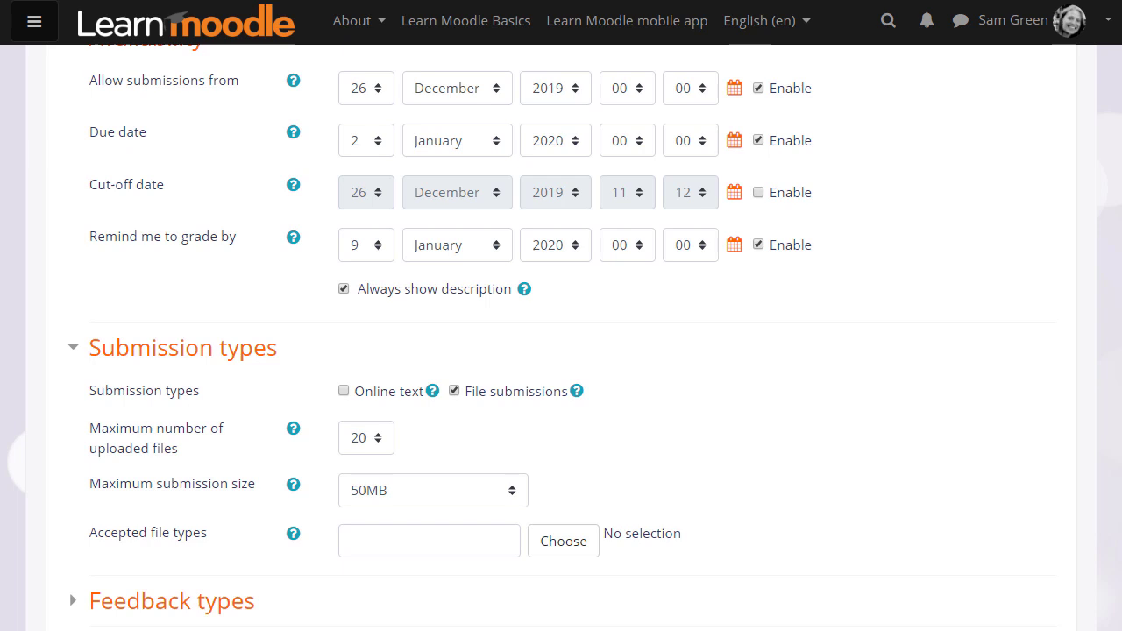
pyautogui.scroll(-3)
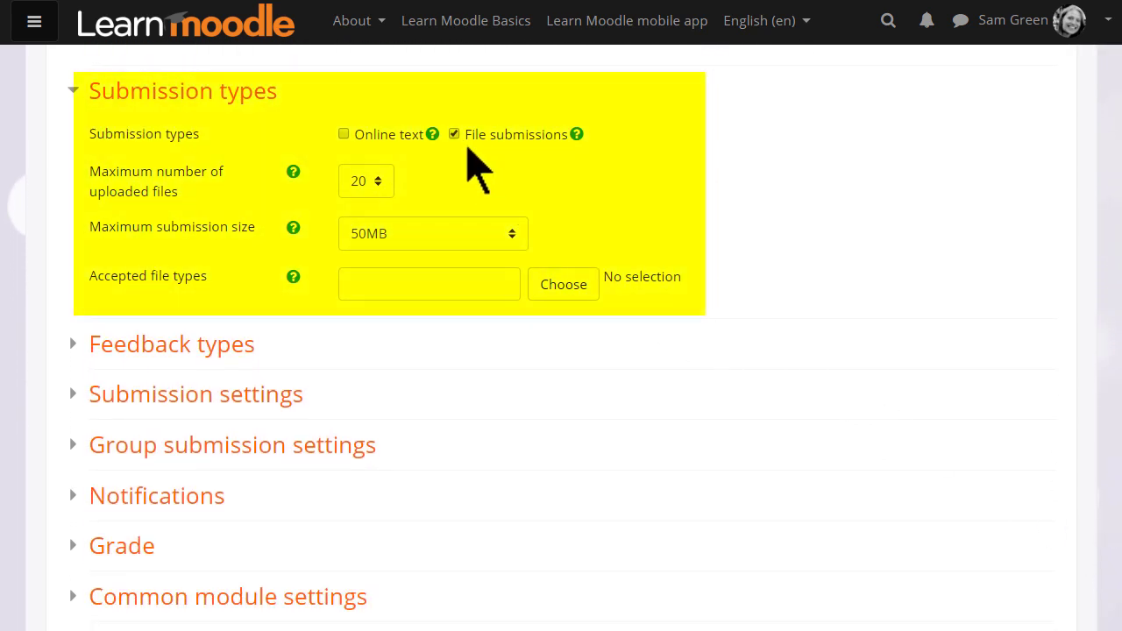
pyautogui.click(364, 181)
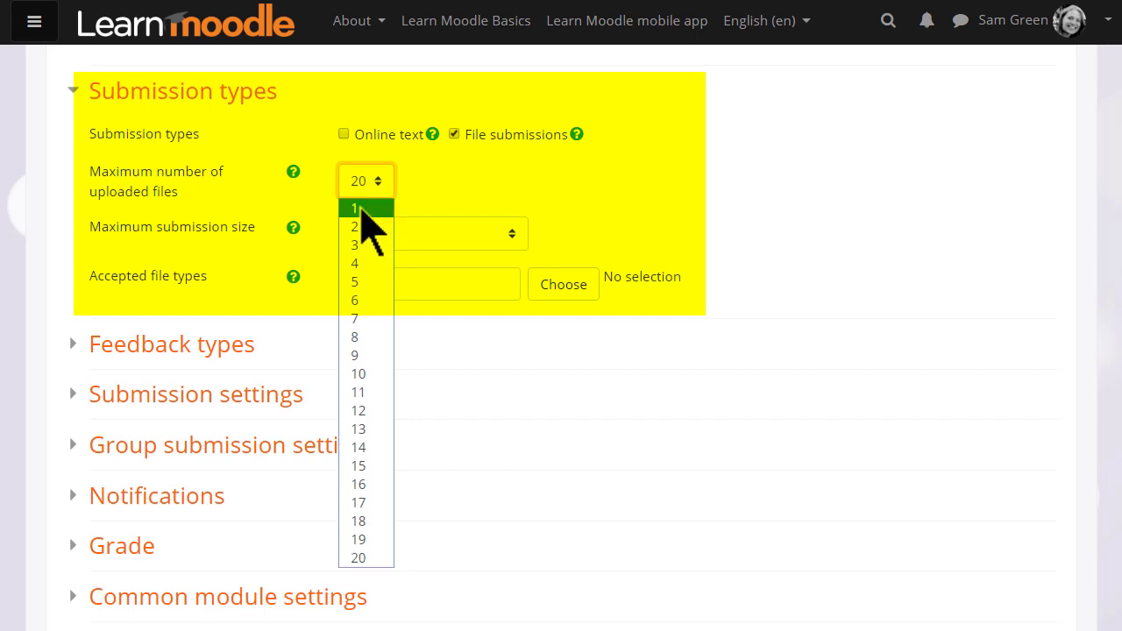
pyautogui.click(354, 209)
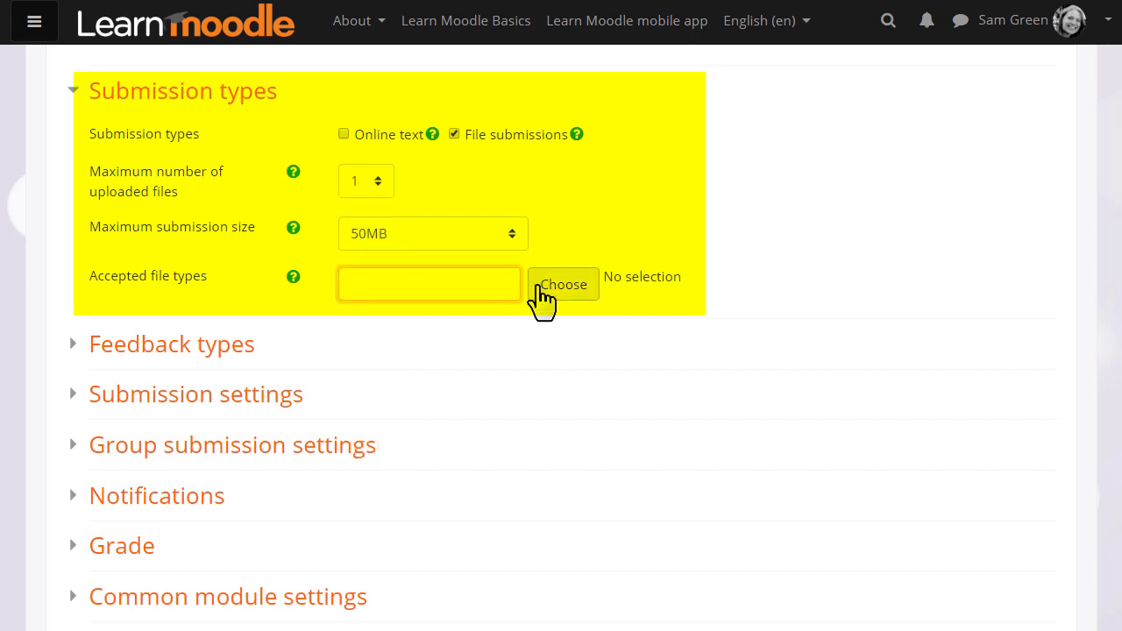
pyautogui.click(429, 283)
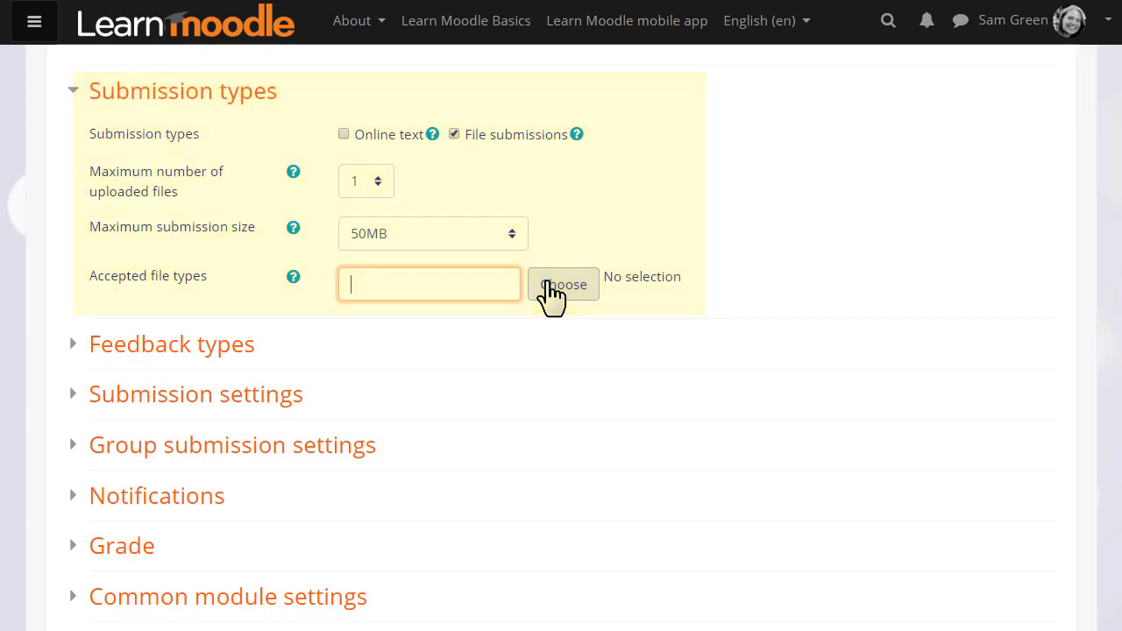
pyautogui.click(563, 284)
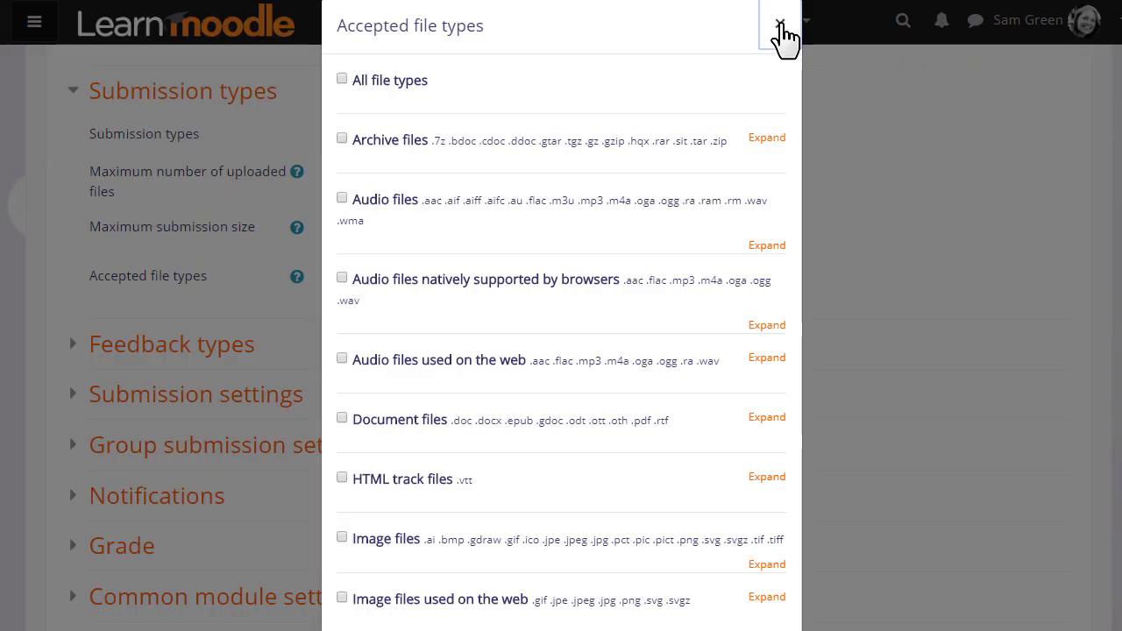
pyautogui.click(780, 26)
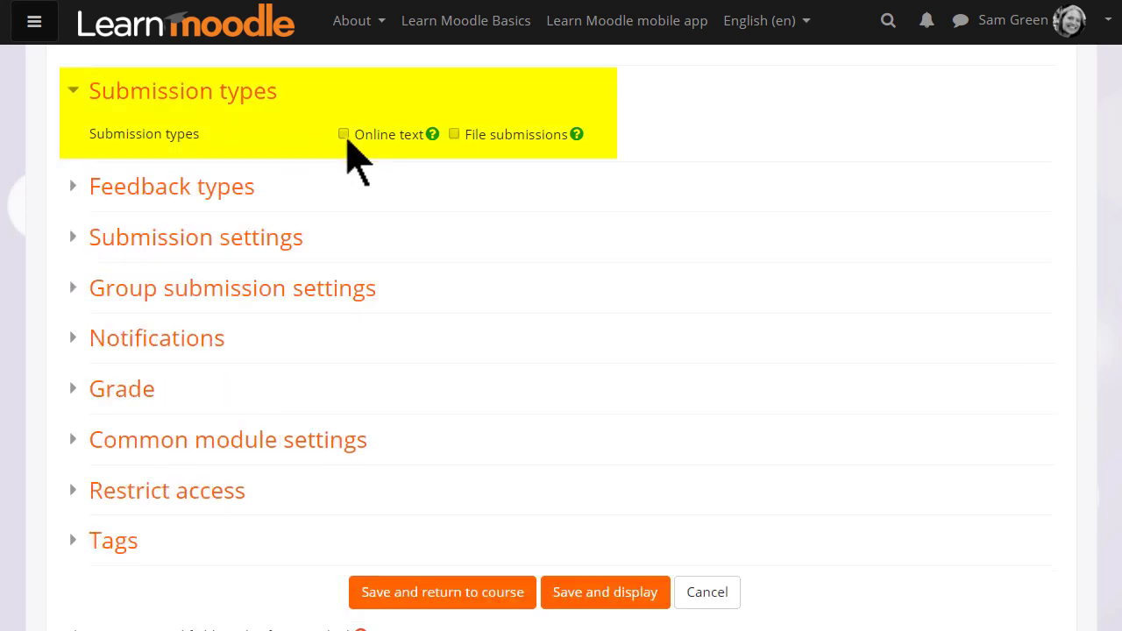
# - Enable online text submissions and enter a 250-word limit
pyautogui.click(343, 133)
pyautogui.write('2')
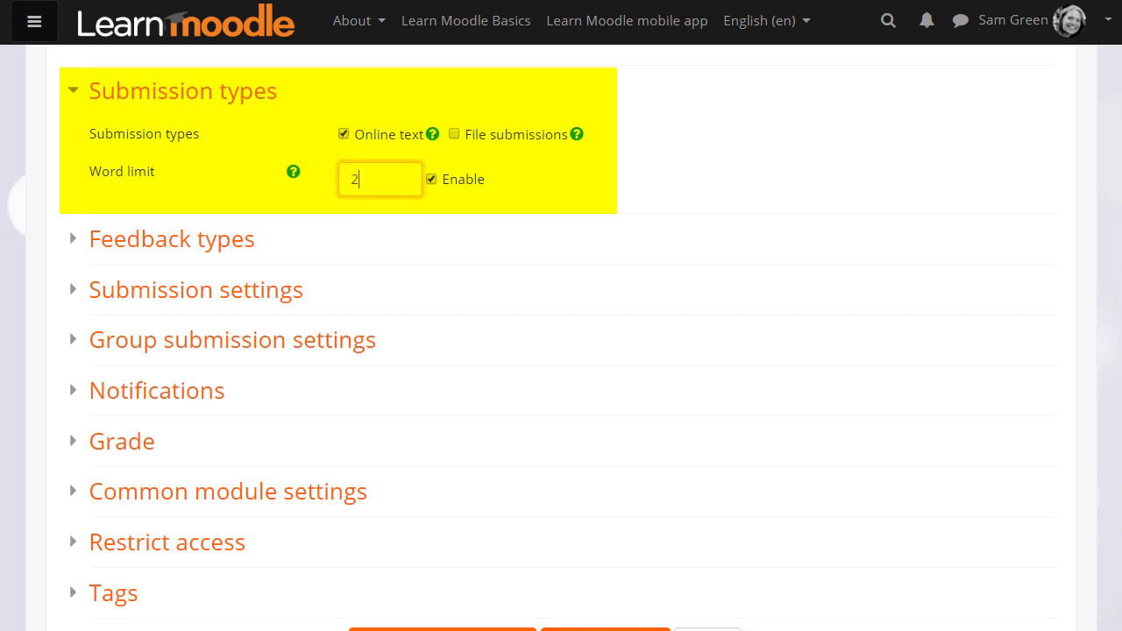
pyautogui.write('50')
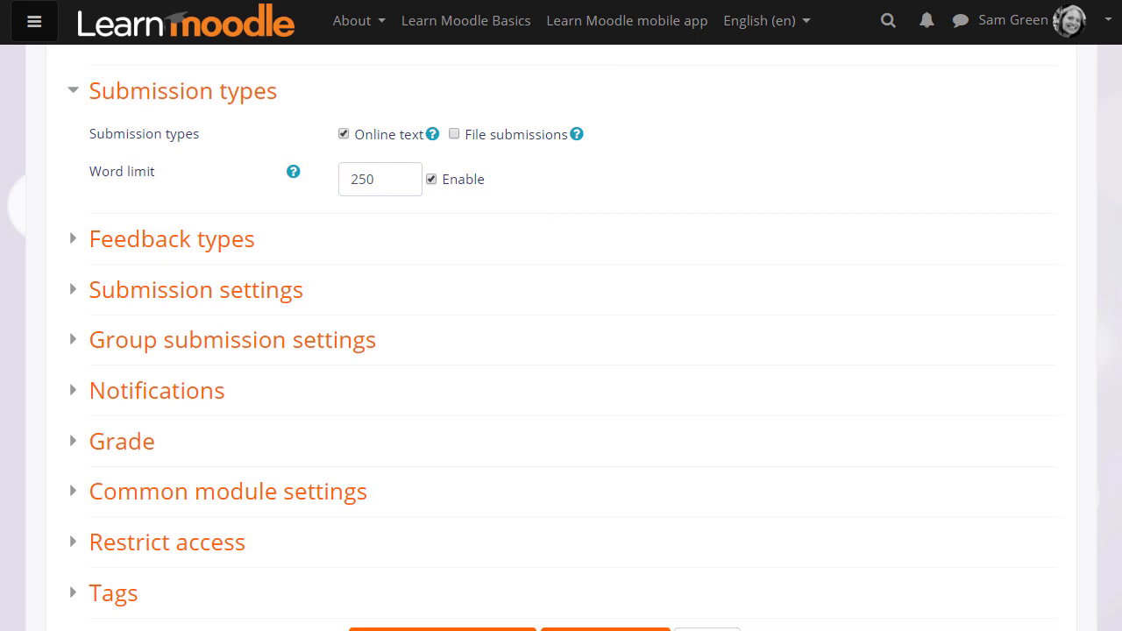
pyautogui.scroll(-3)
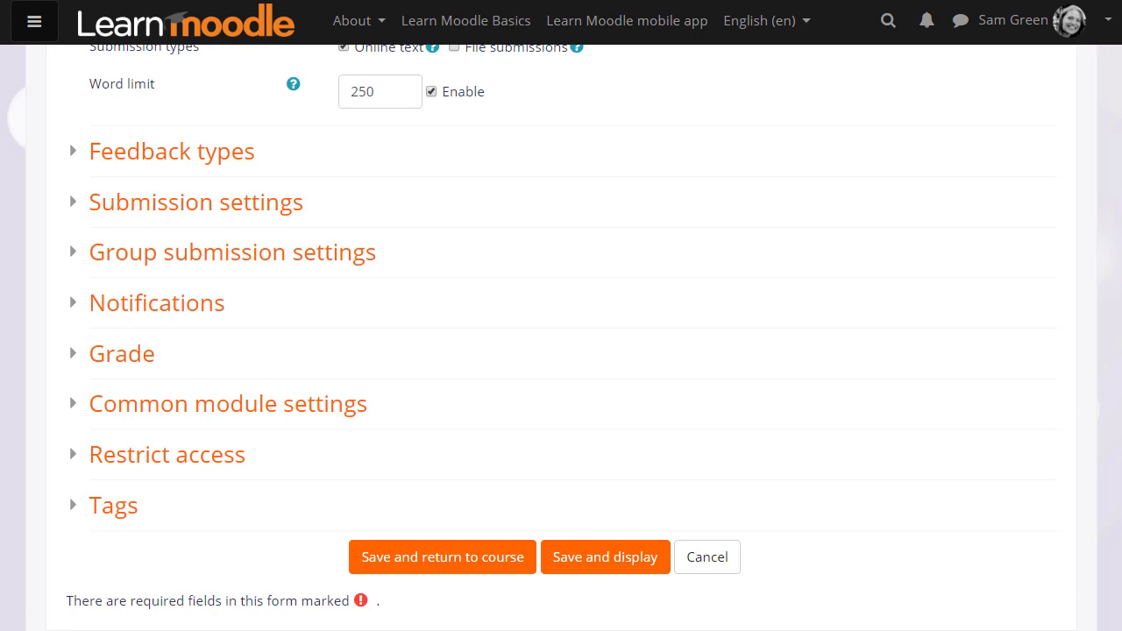
pyautogui.moveTo(298, 122)
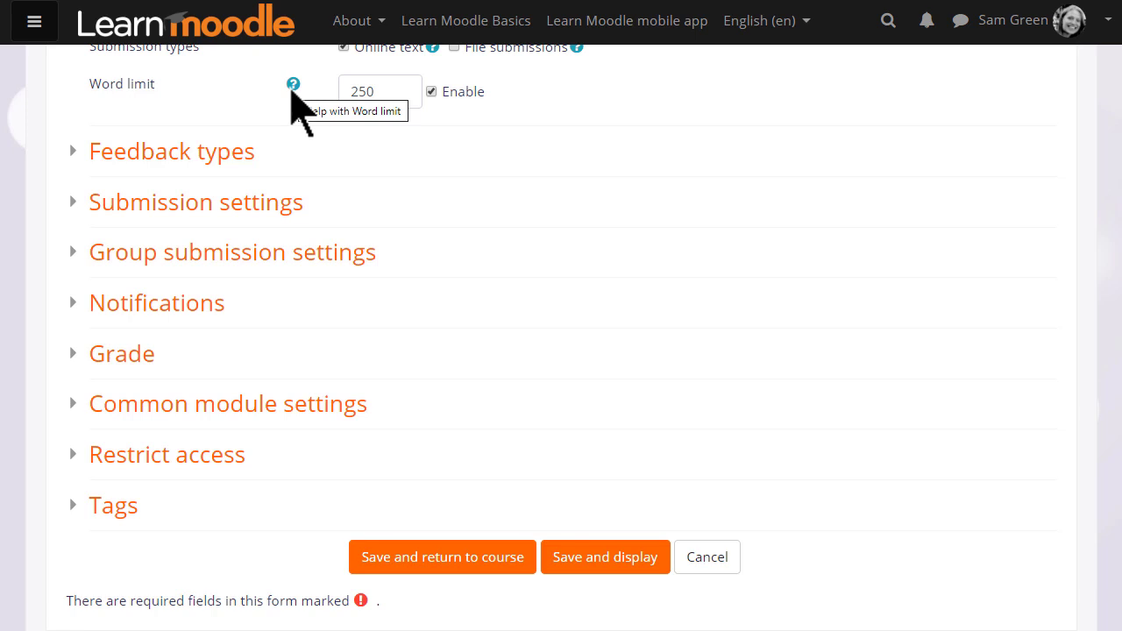
pyautogui.moveTo(250, 158)
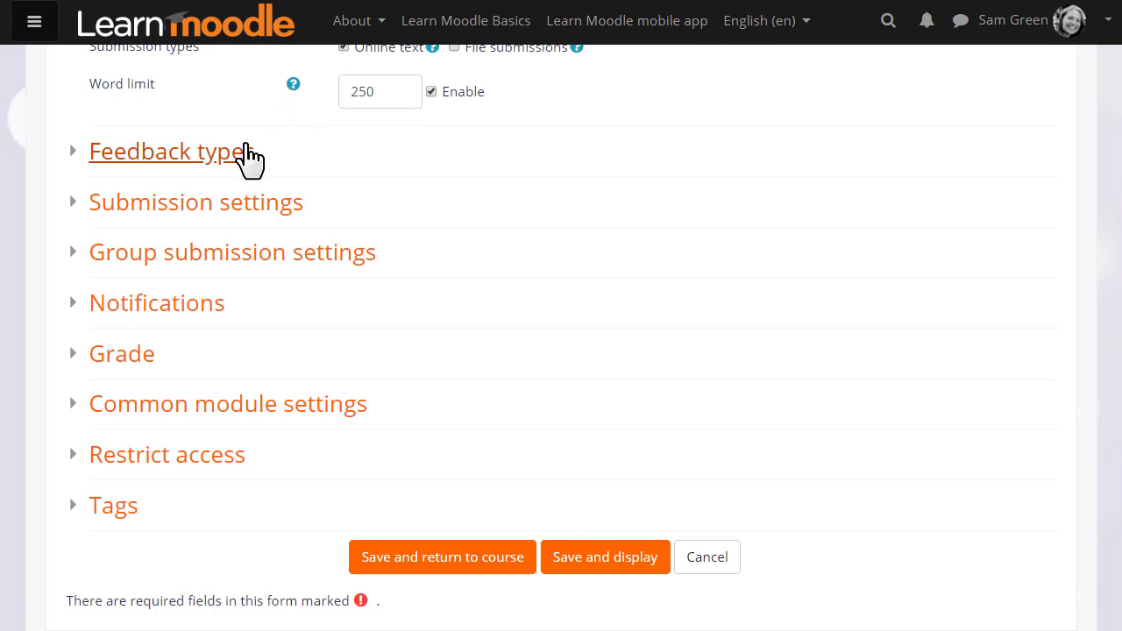
# - Set Comment inline to Yes in the Feedback types settings
pyautogui.click(167, 151)
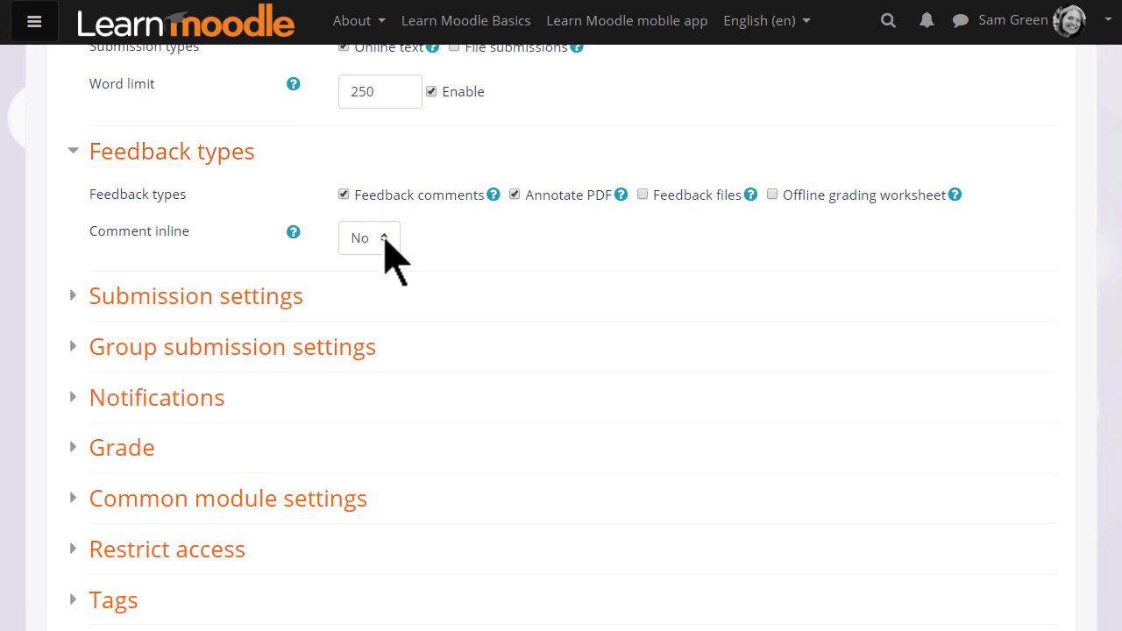
pyautogui.click(368, 238)
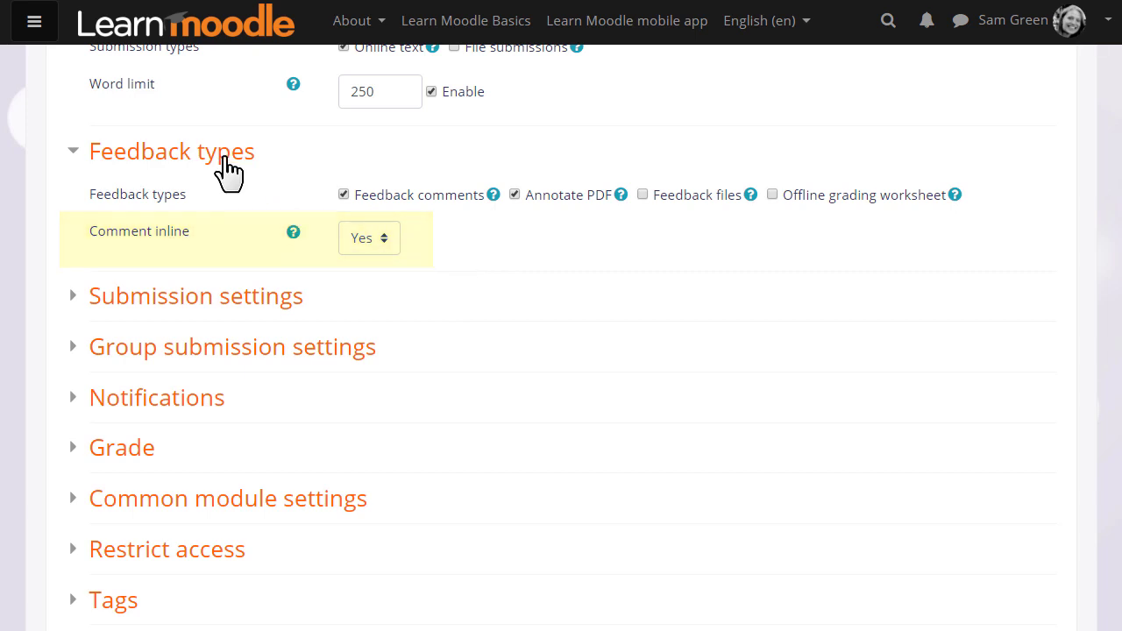
pyautogui.click(195, 295)
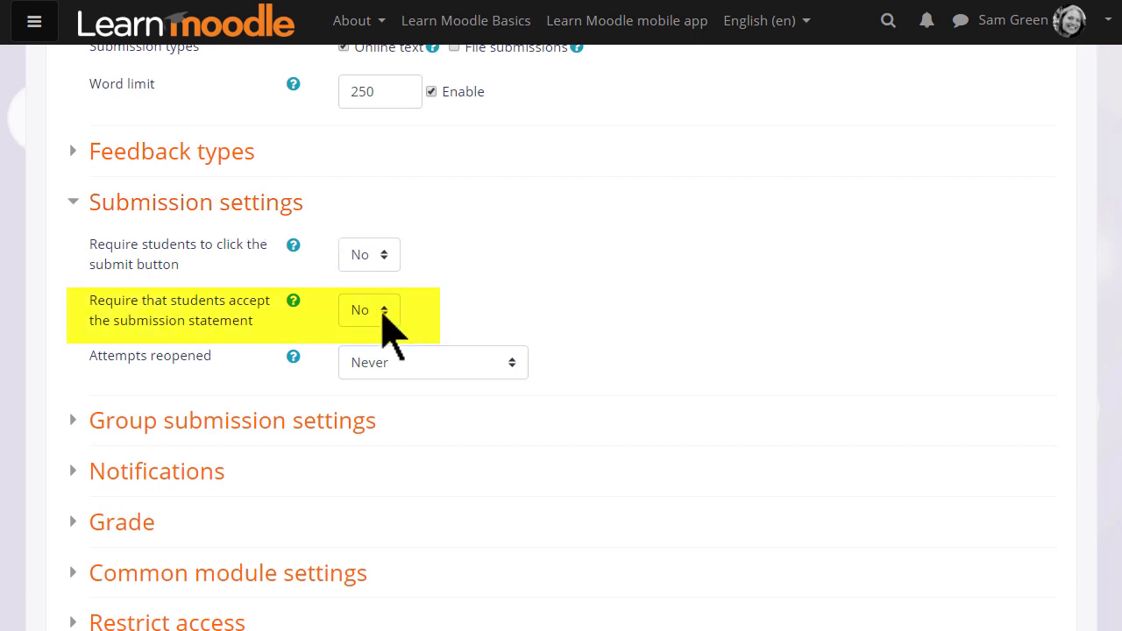
# - Require students to accept the submission statement and leave group submission turned off
pyautogui.click(368, 309)
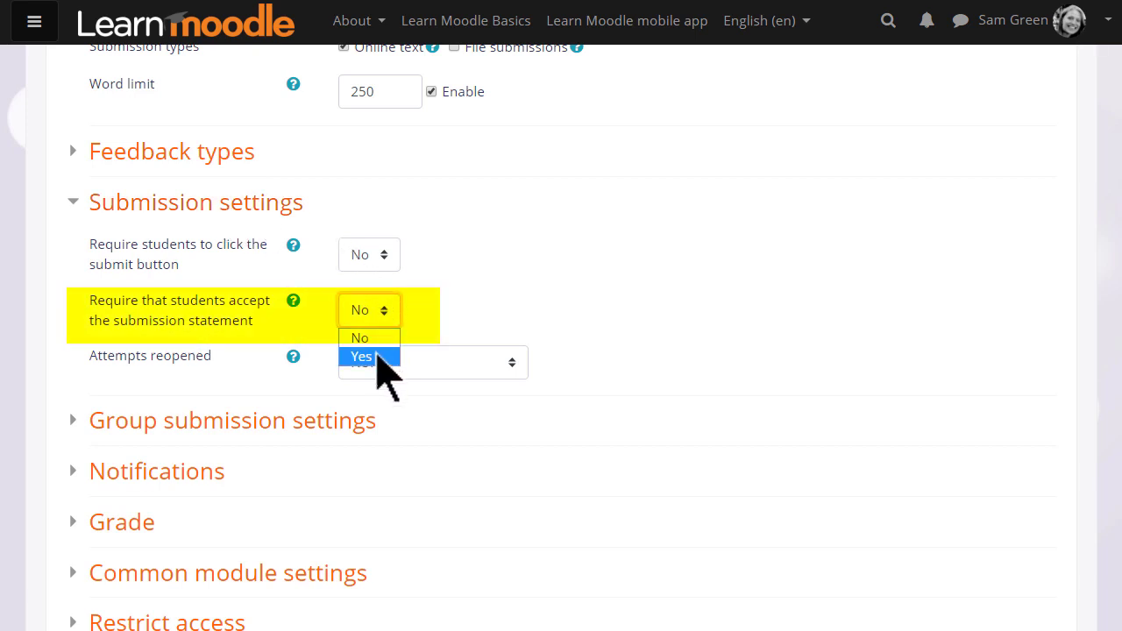
pyautogui.click(361, 356)
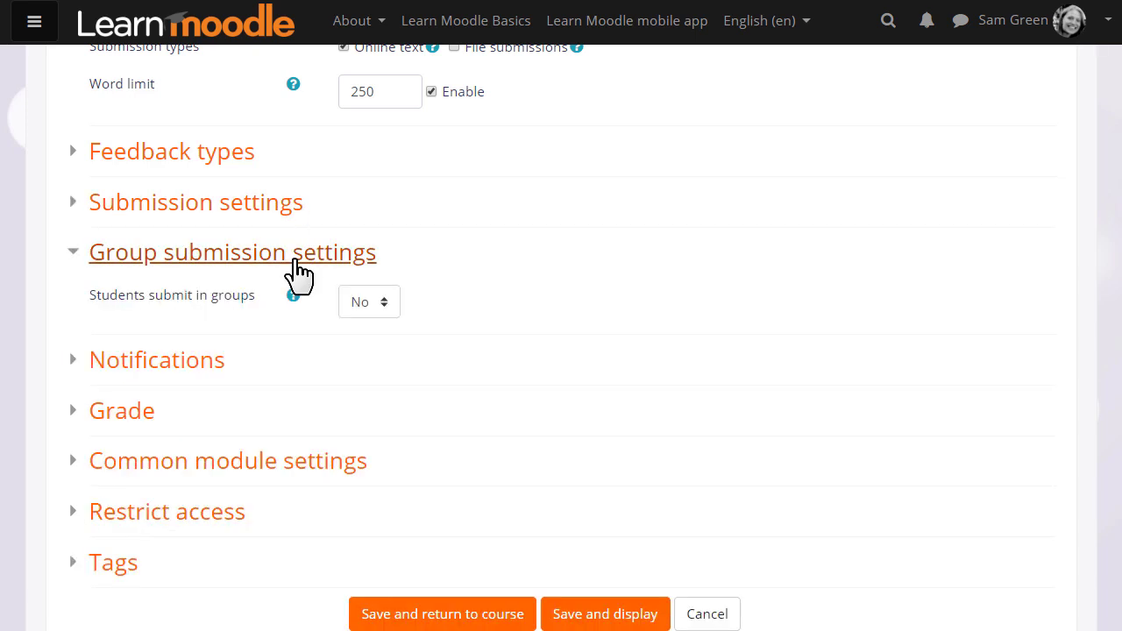
pyautogui.click(368, 302)
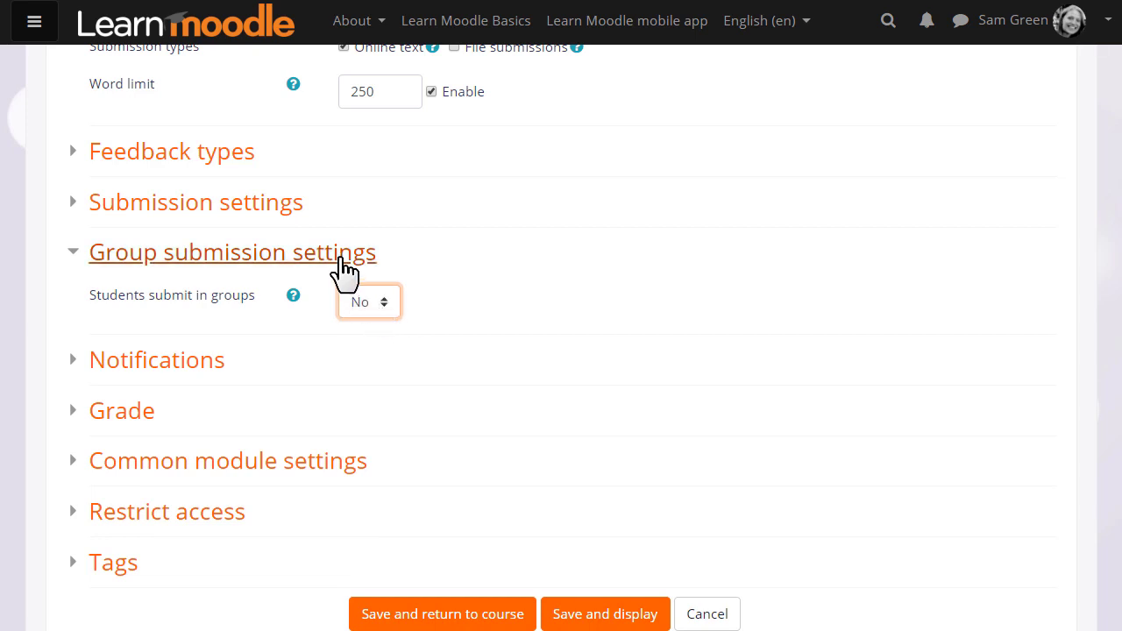
pyautogui.click(156, 359)
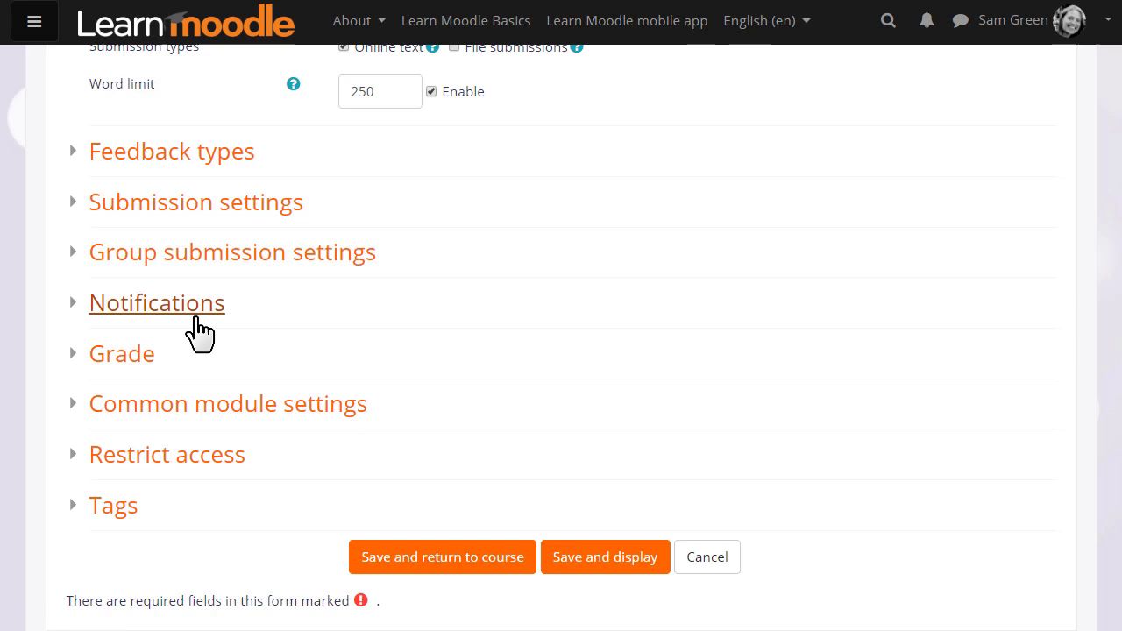
# - Expand the Grade section and confirm the grade type stays Point, out of 100
pyautogui.click(121, 353)
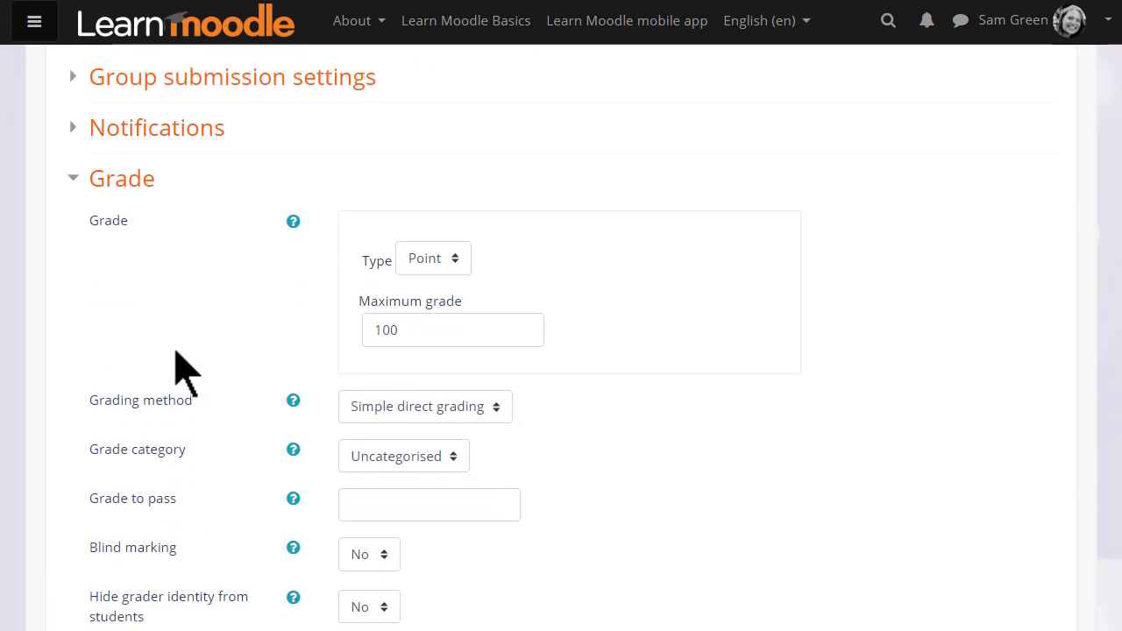
pyautogui.scroll(-3)
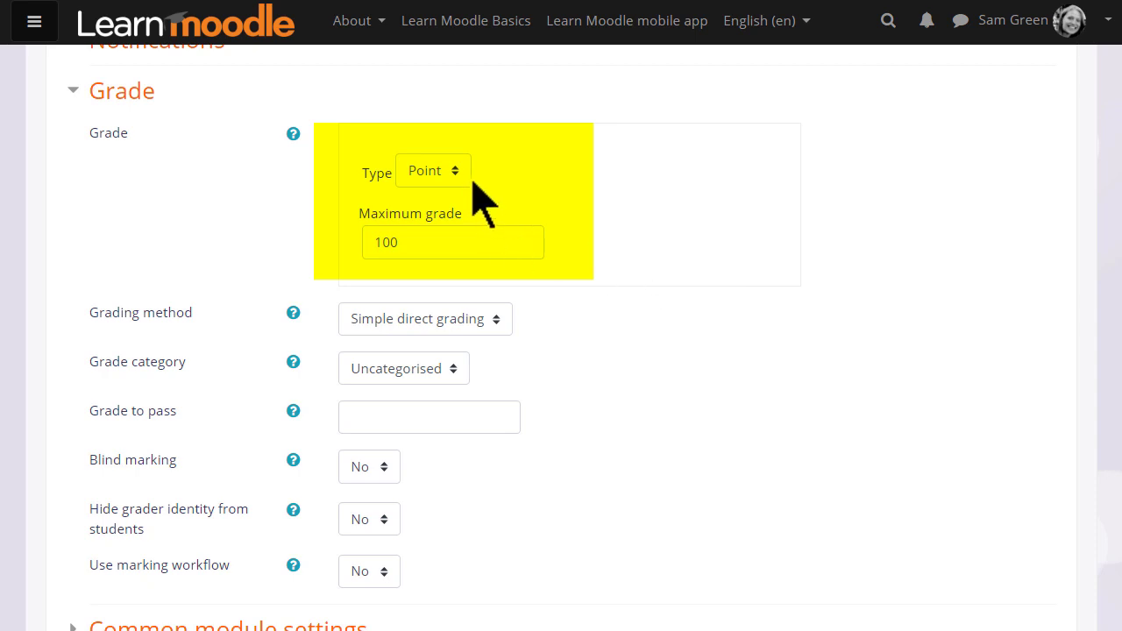
pyautogui.click(433, 170)
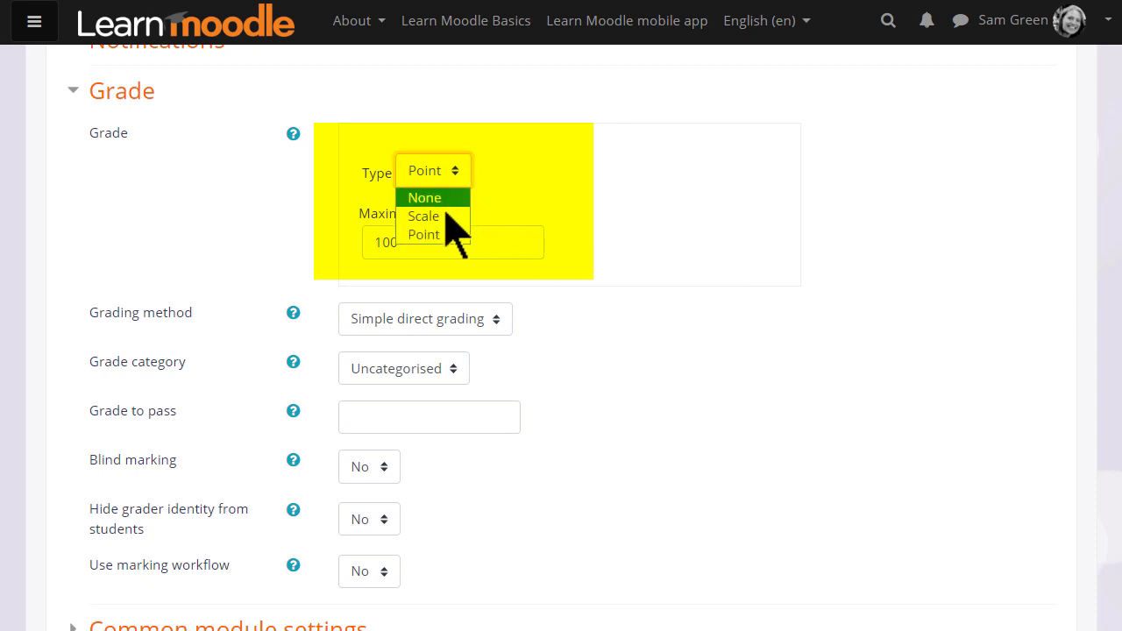
pyautogui.moveTo(424, 215)
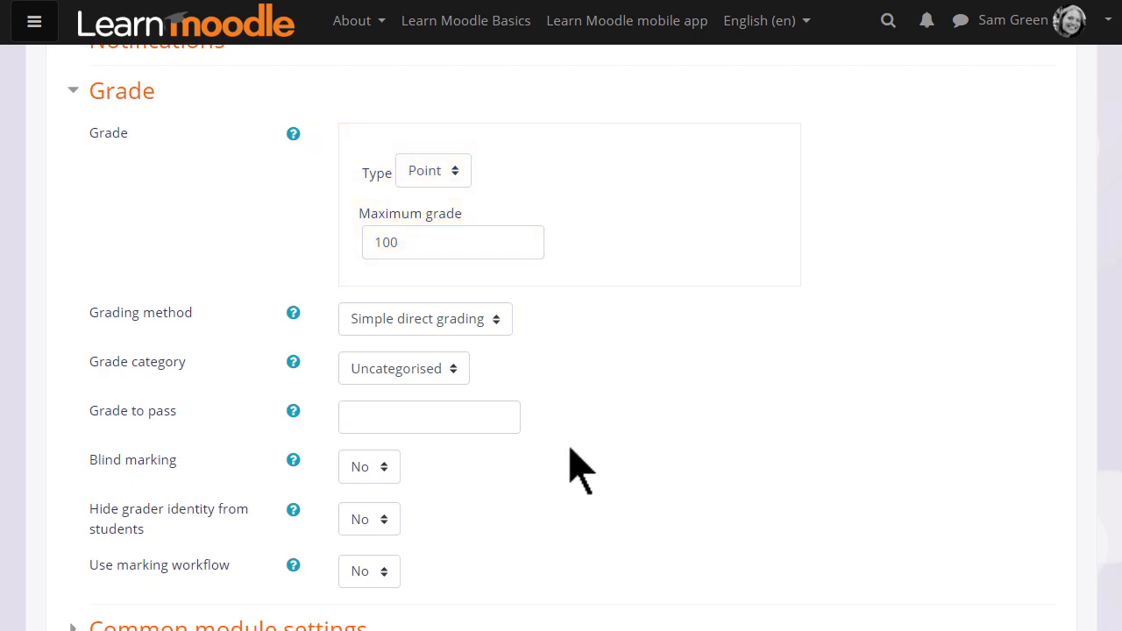
pyautogui.moveTo(401, 495)
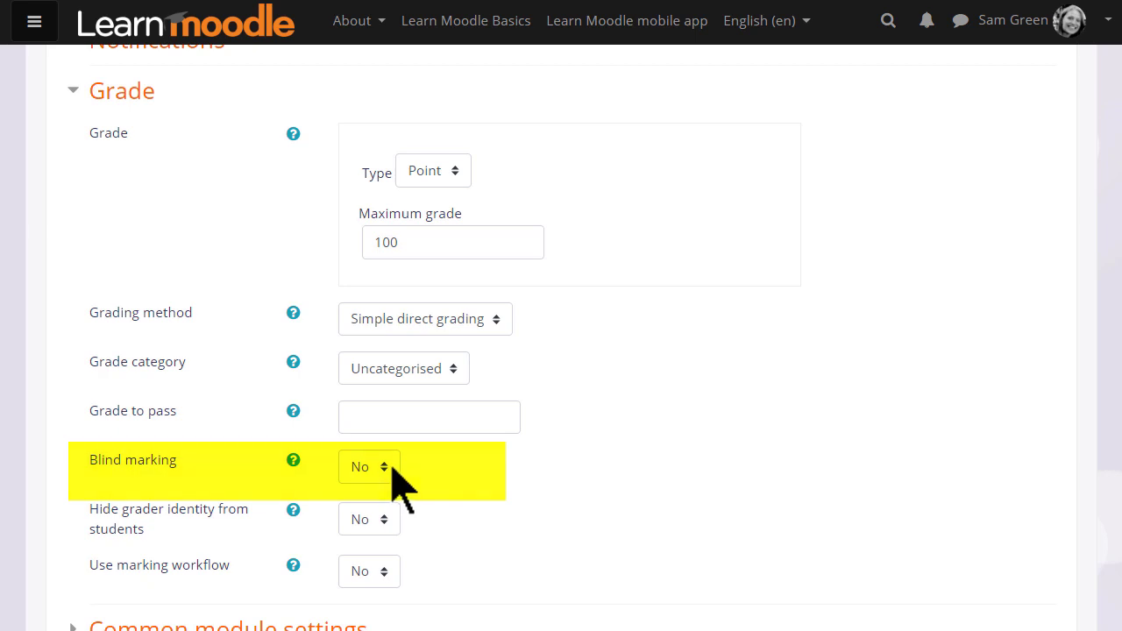
pyautogui.moveTo(399, 556)
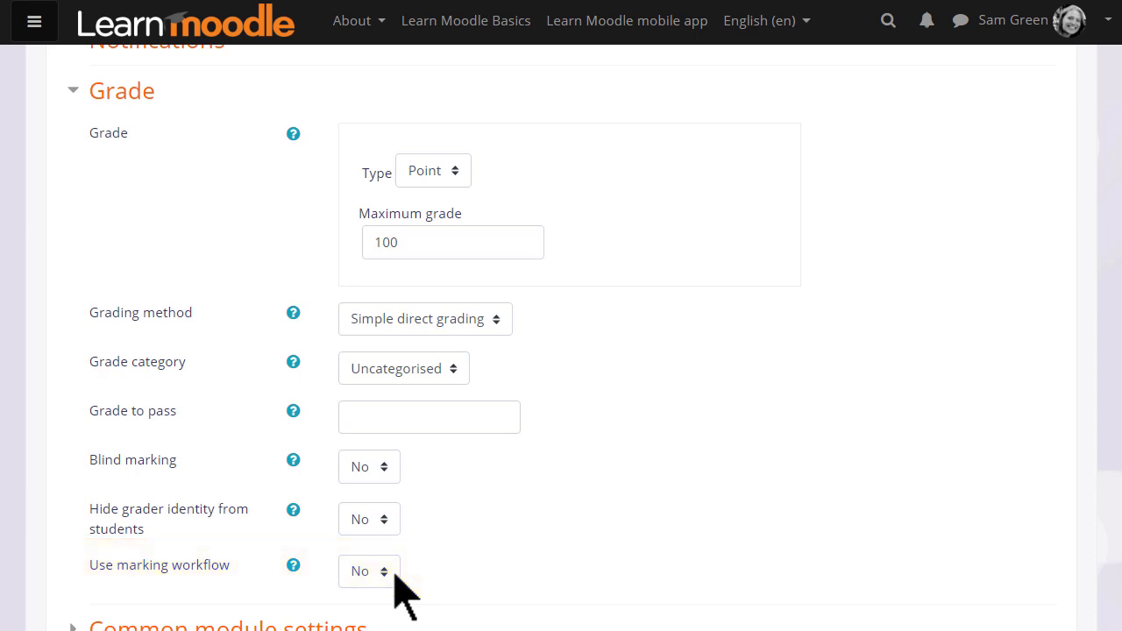
# - Save the Describe your family assignment and return to the Basic French course page
pyautogui.scroll(-3)
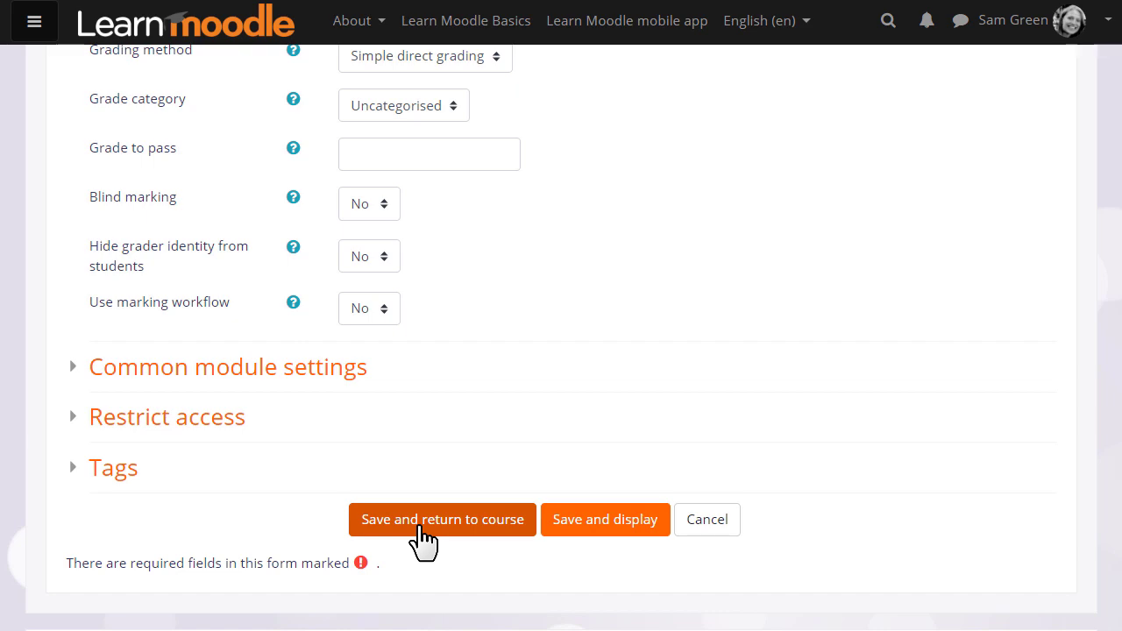
pyautogui.click(442, 519)
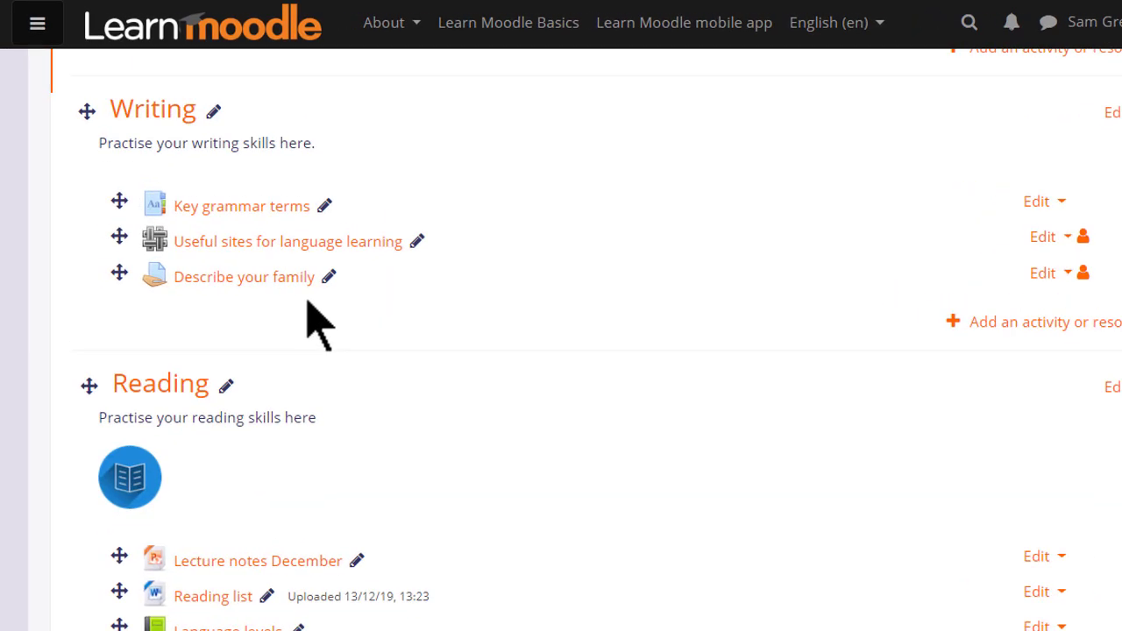